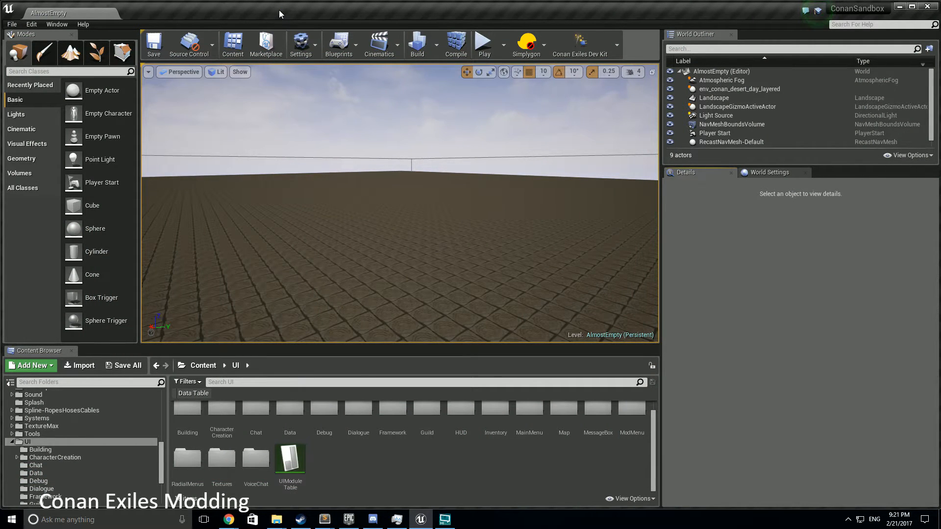
mouse_move(261, 112)
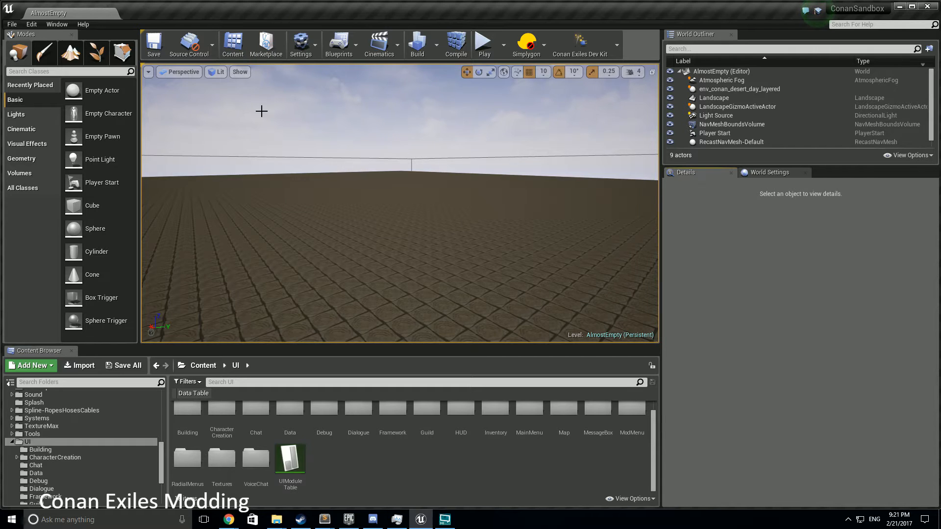
mouse_move(212, 210)
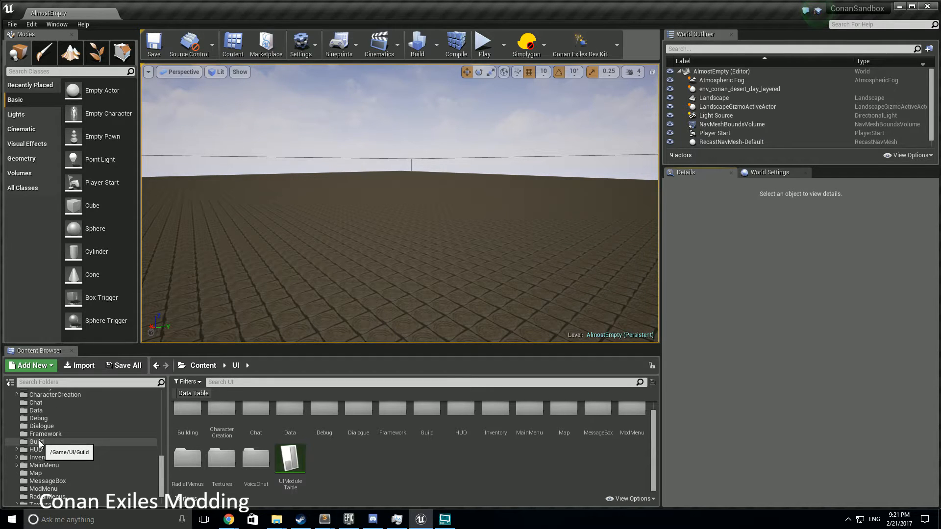
mouse_move(45, 434)
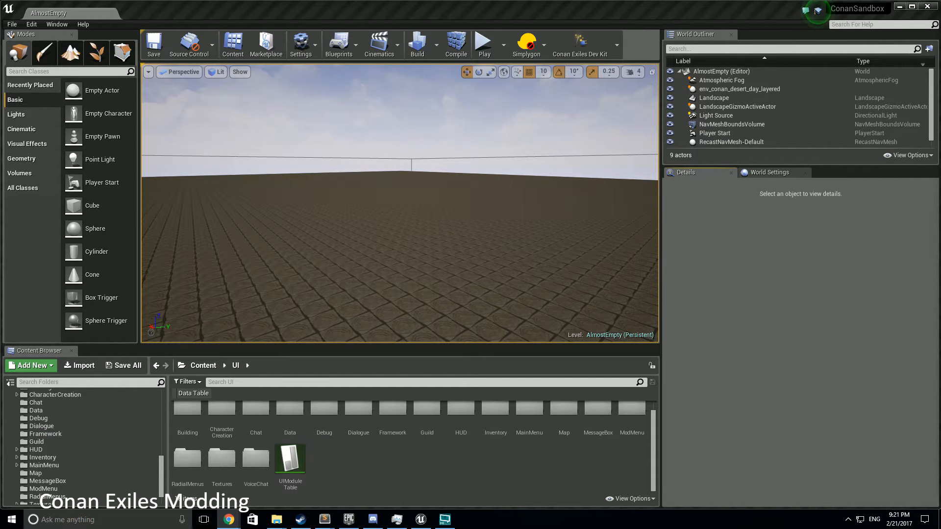
mouse_move(597, 296)
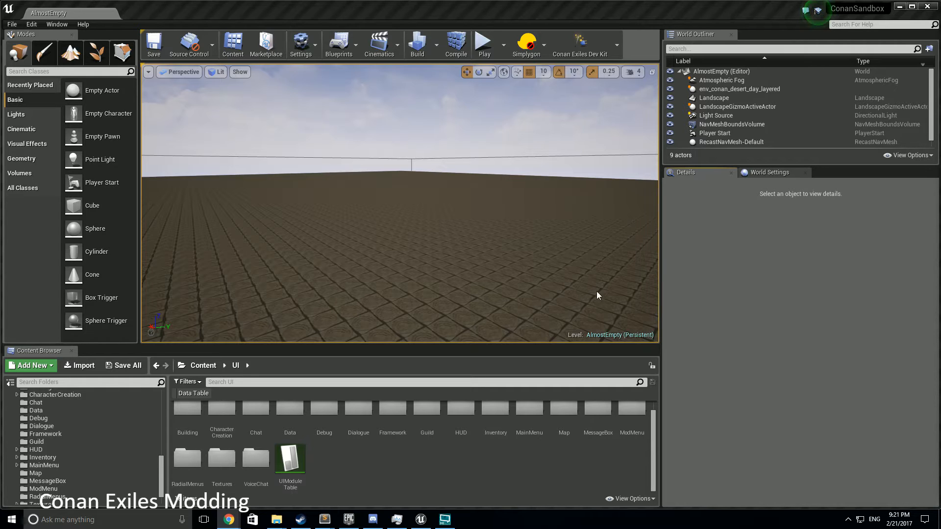
Filter the UI assets by 'W_Chat' and open the W_ChatWindow widget blueprint.
left_click(87, 383)
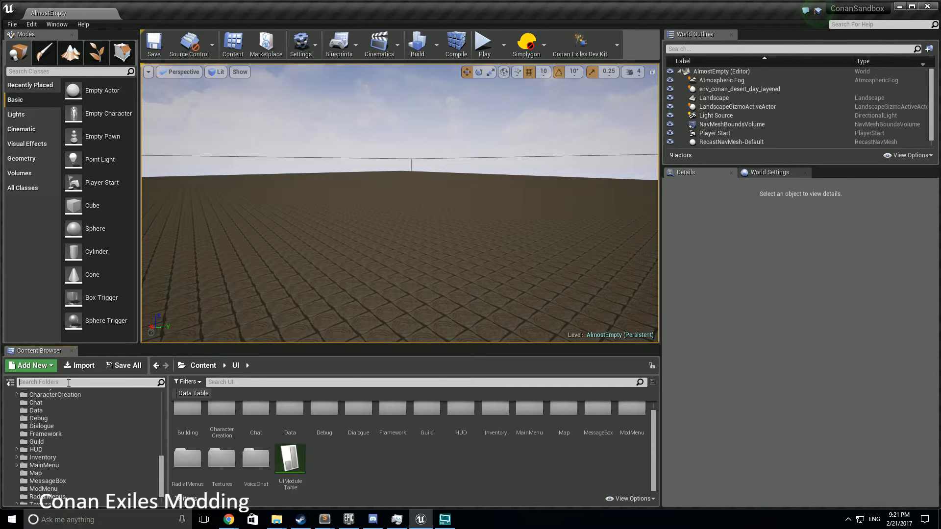
type("W")
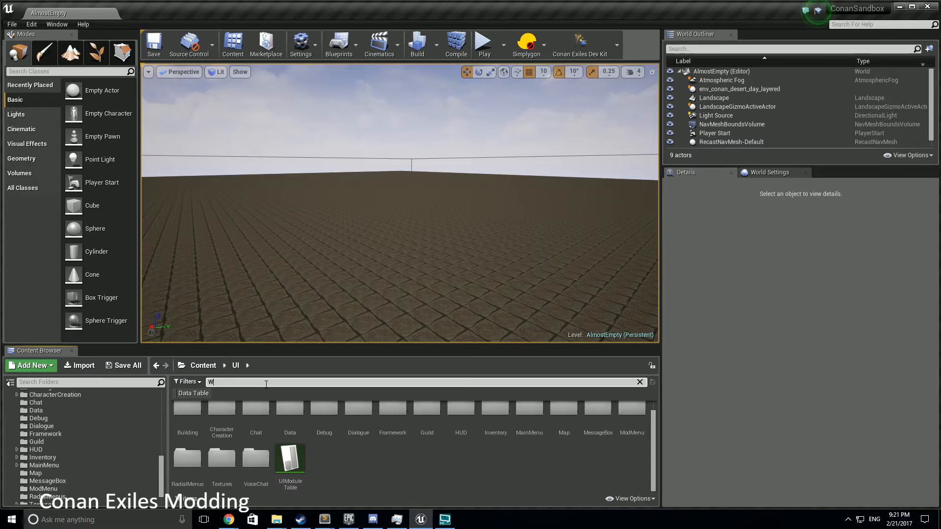
type("_Chat")
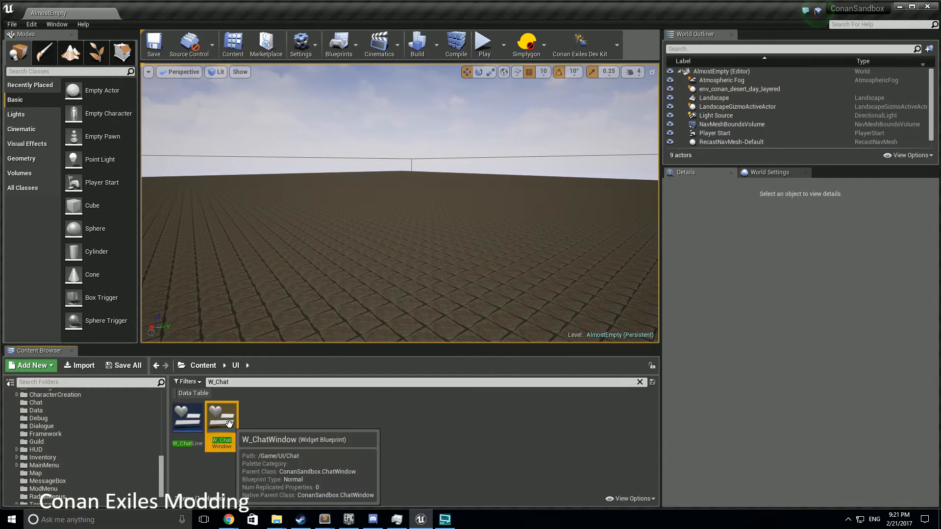
double_click(221, 415)
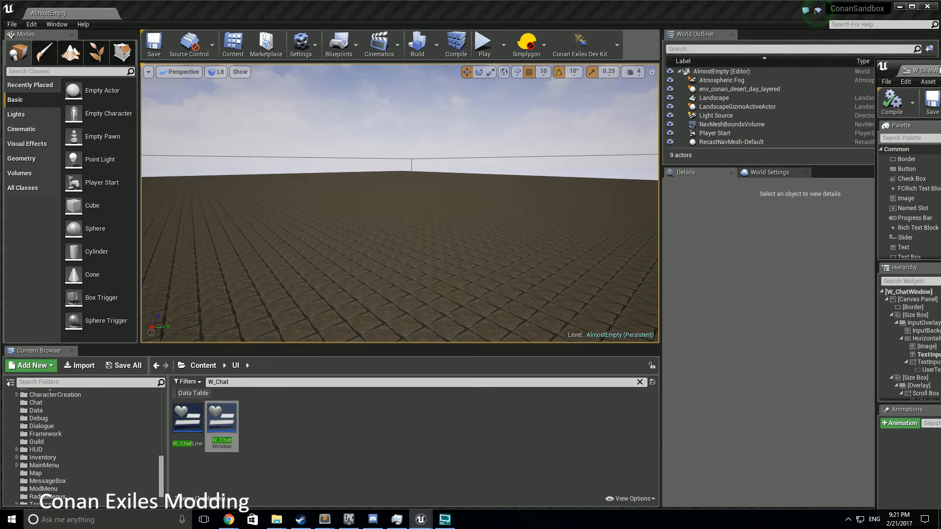
Maximize the W_ChatWindow editor and mark the UserTextInput text box as a variable.
double_click(221, 416)
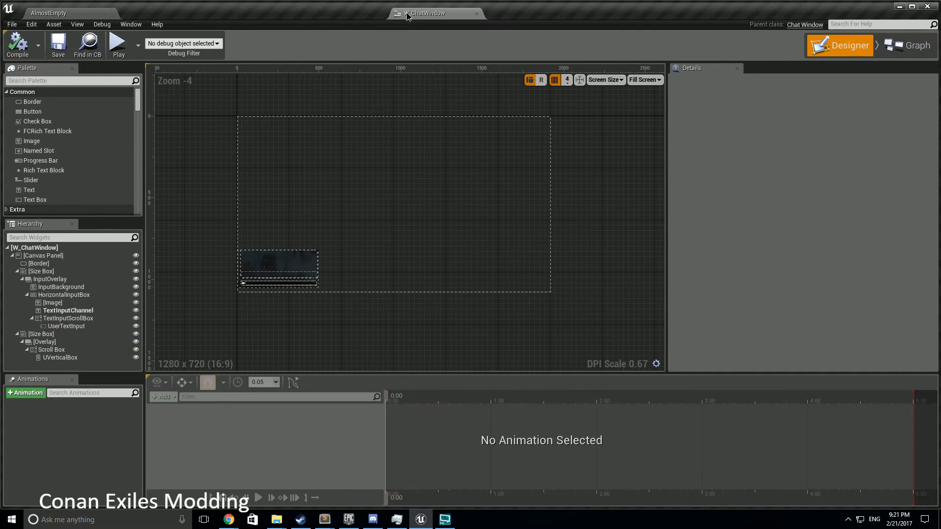
left_click(66, 326)
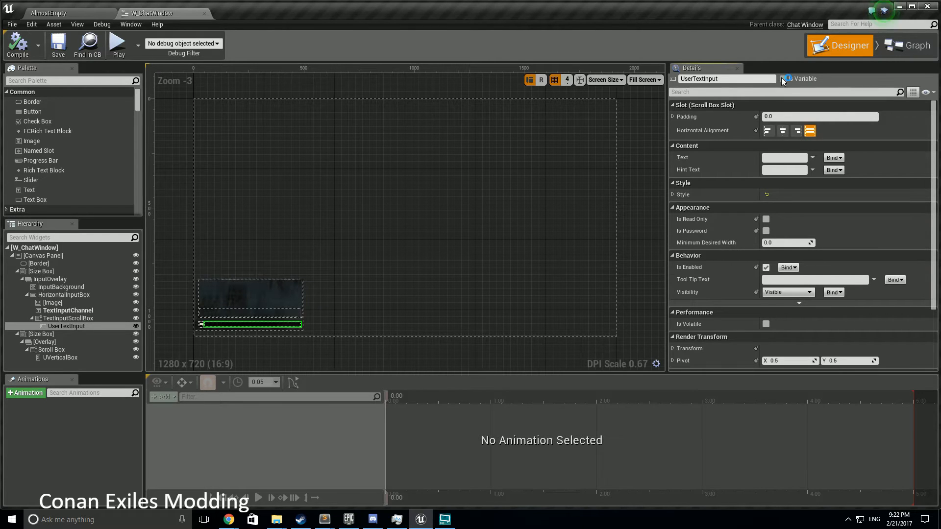
left_click(782, 78)
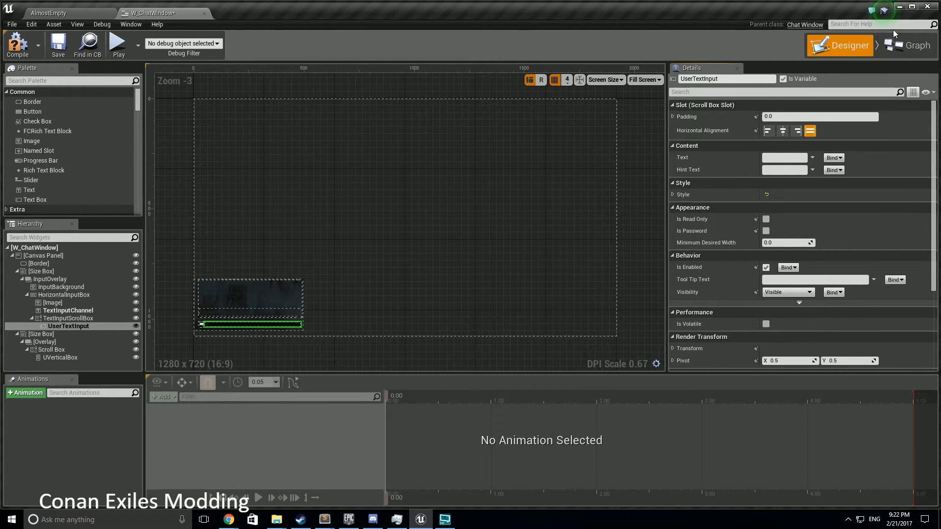
mouse_move(69, 326)
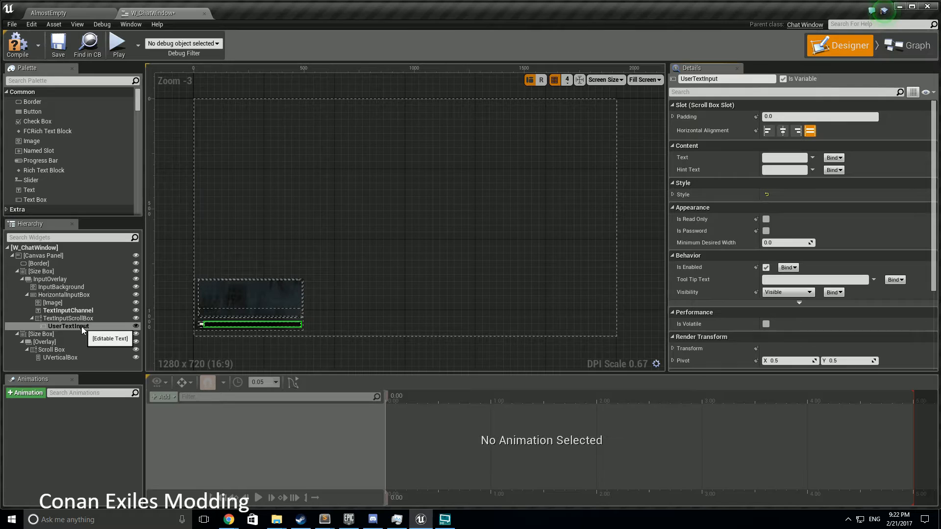
right_click(69, 325)
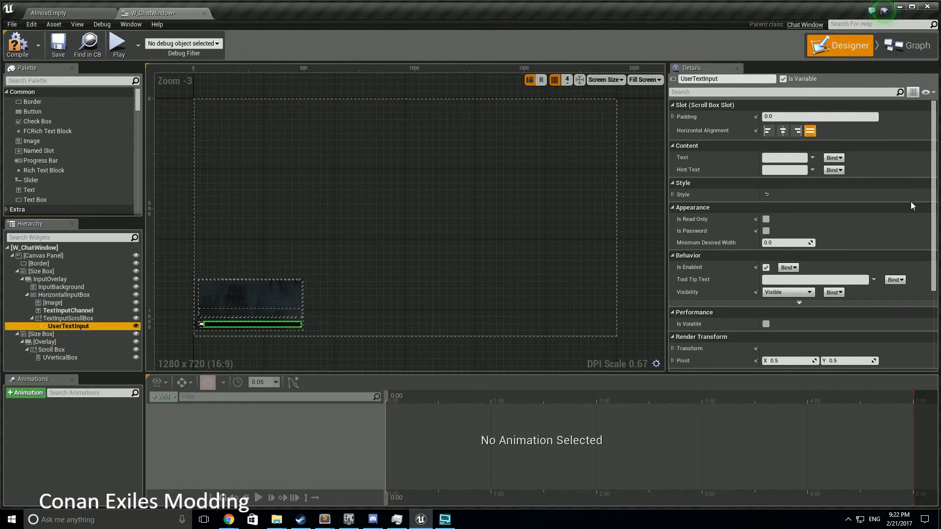
In the event graph, add an OnTextCommitted event for the UserTextInput variable.
left_click(908, 45)
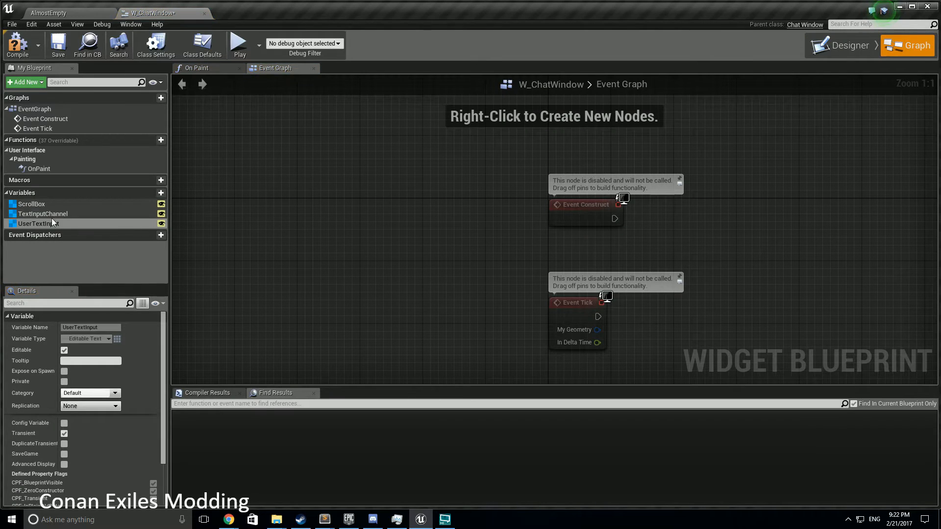
mouse_move(38, 223)
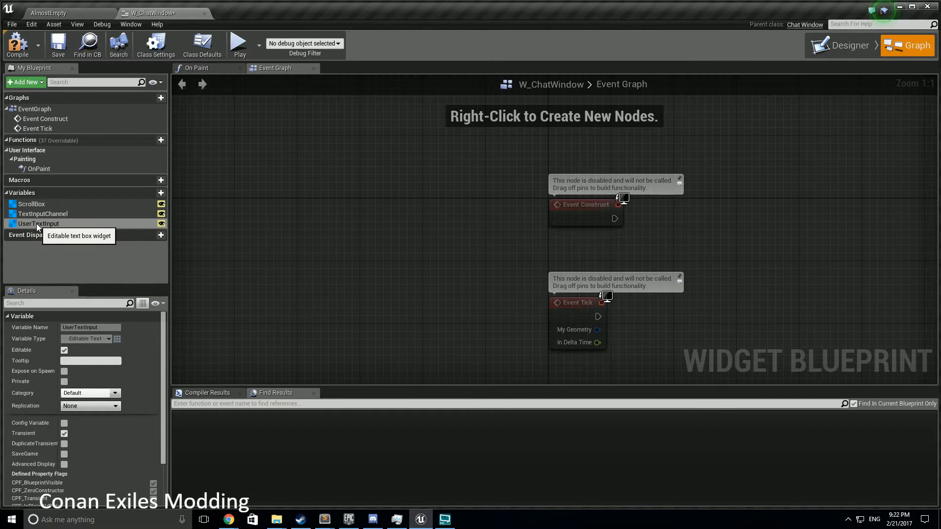
left_click(38, 223)
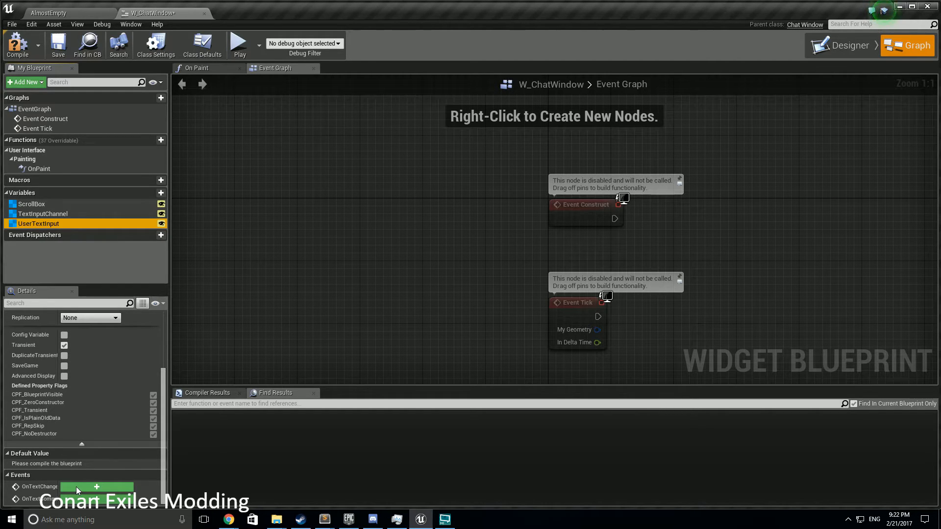
mouse_move(37, 223)
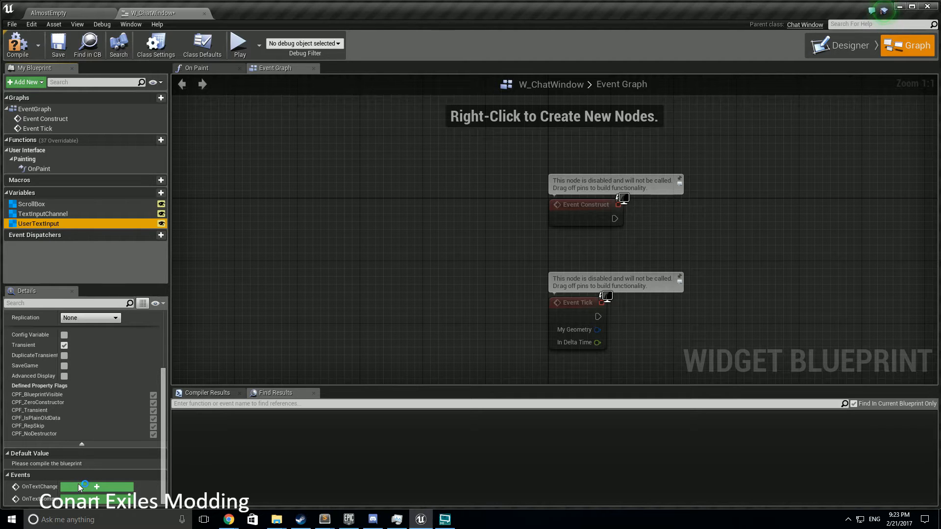
left_click(96, 487)
type("print str")
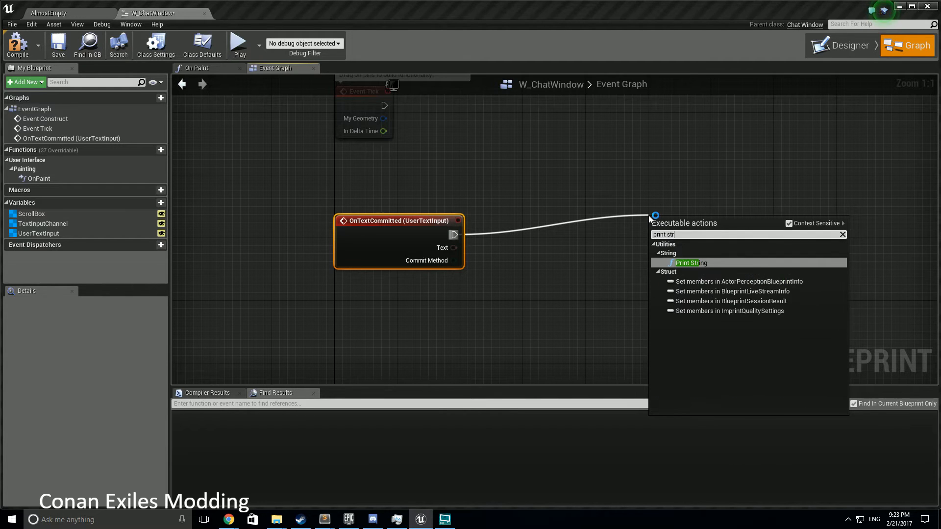
Add a Print String printing the committed Text after OnTextCommitted, then launch Play.
left_click(691, 263)
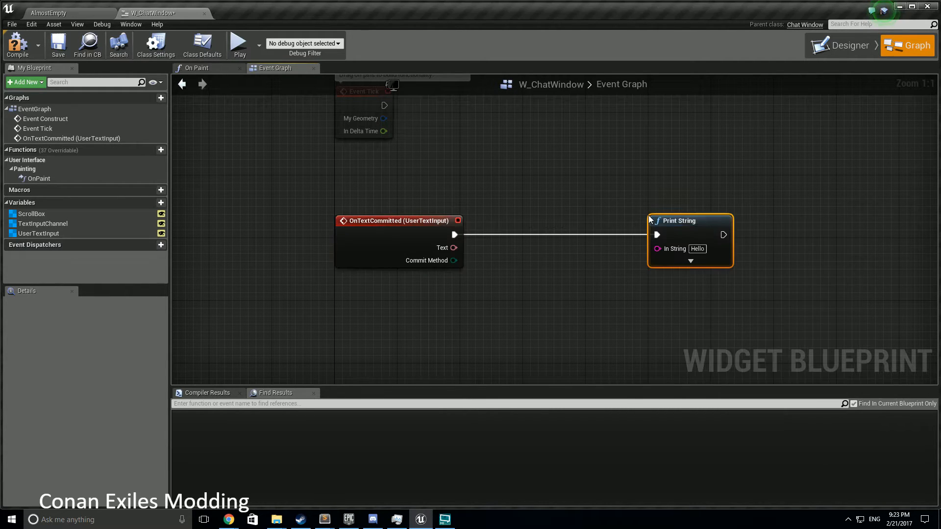
left_click_drag(454, 247, 658, 248)
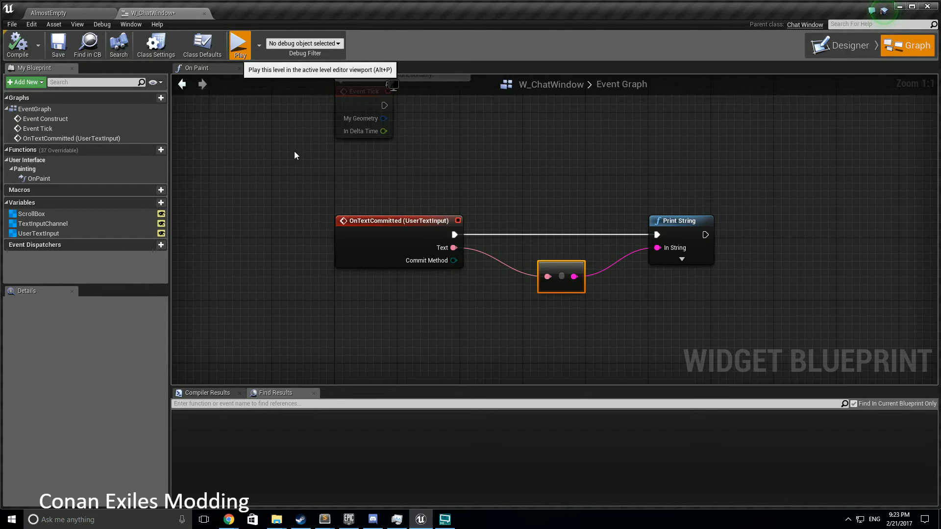
left_click(240, 45)
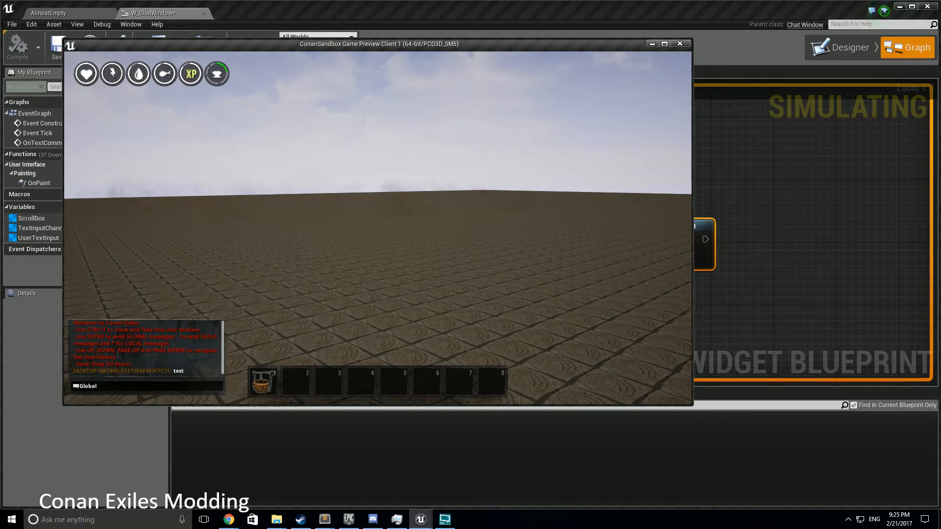
Send chat messages 'asdfasdf' and '/somethingthatdoe' in the preview, then stop it.
type("asdfasdf")
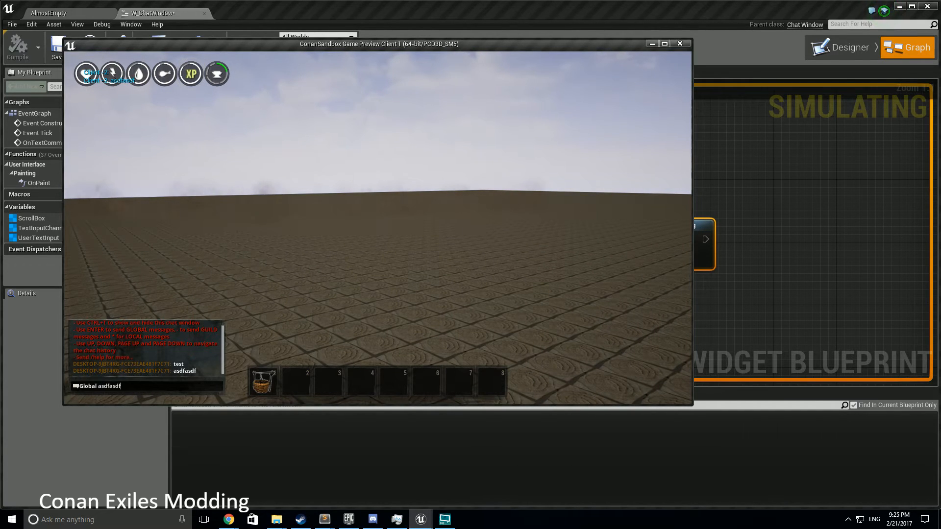
key("Enter")
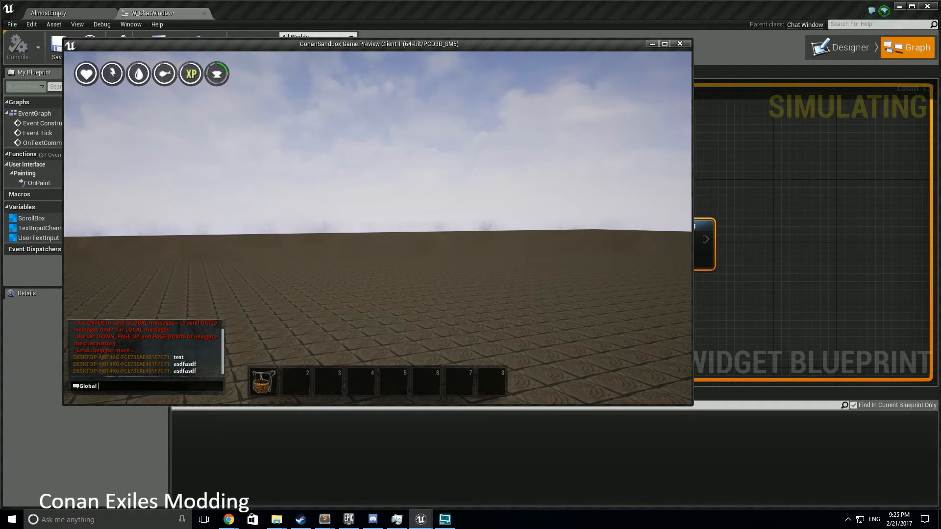
type("/")
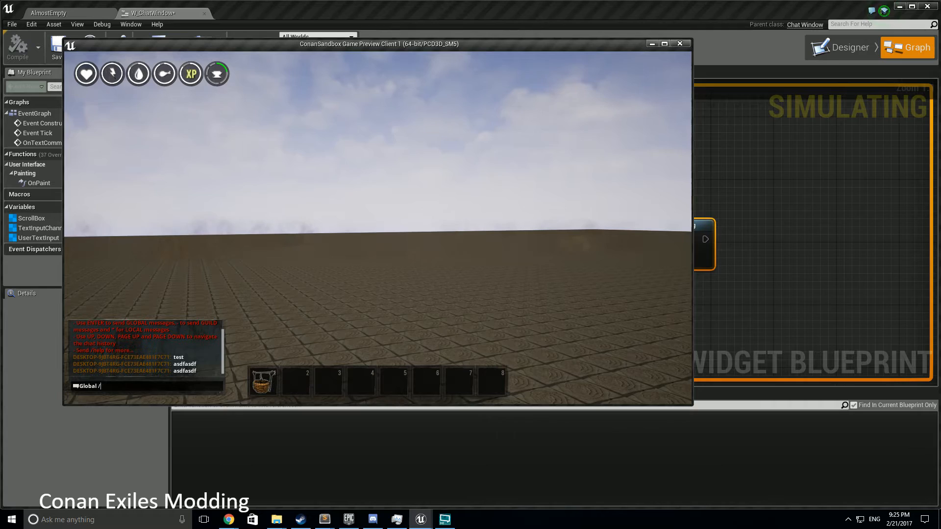
type("somethingthatdoe")
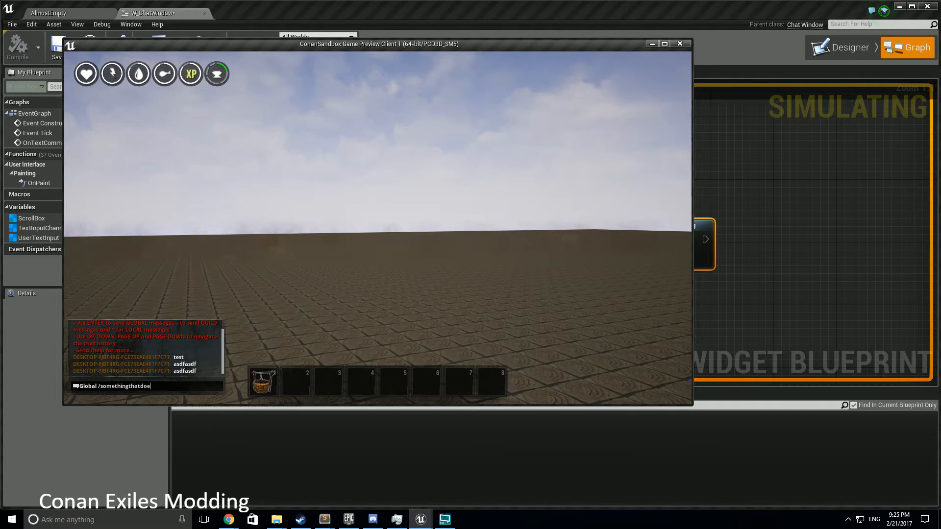
key("enter")
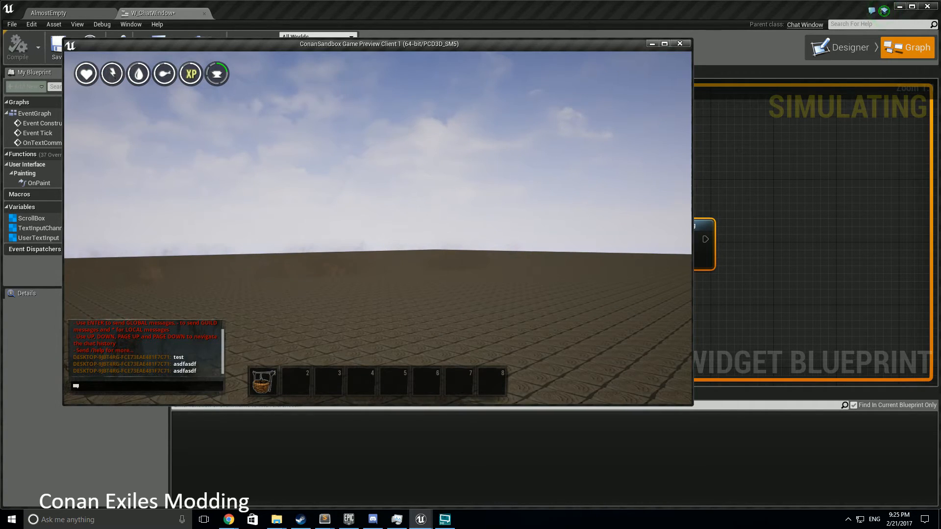
left_click(679, 44)
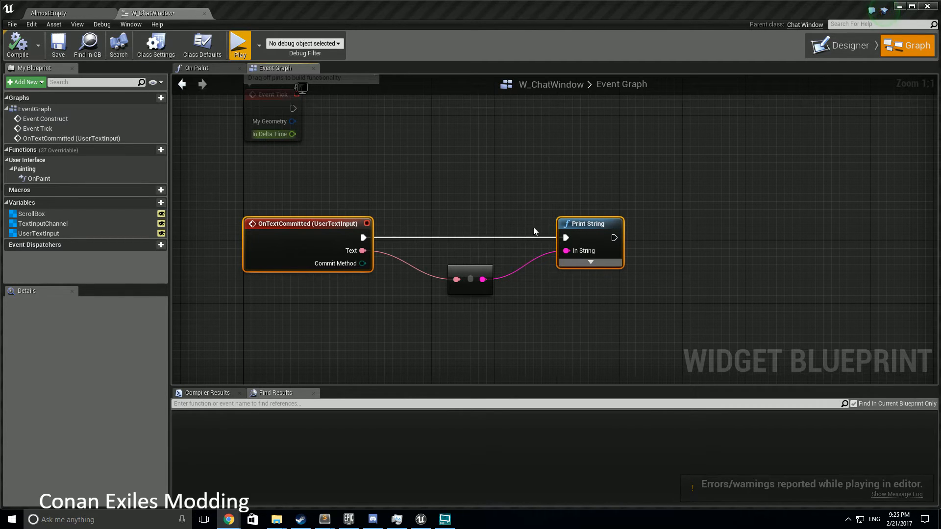
mouse_move(588, 224)
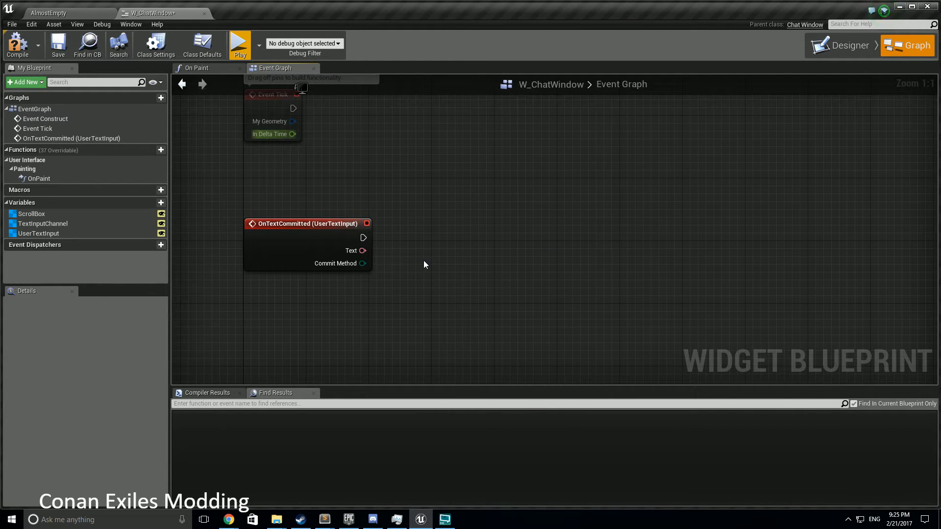
mouse_move(645, 275)
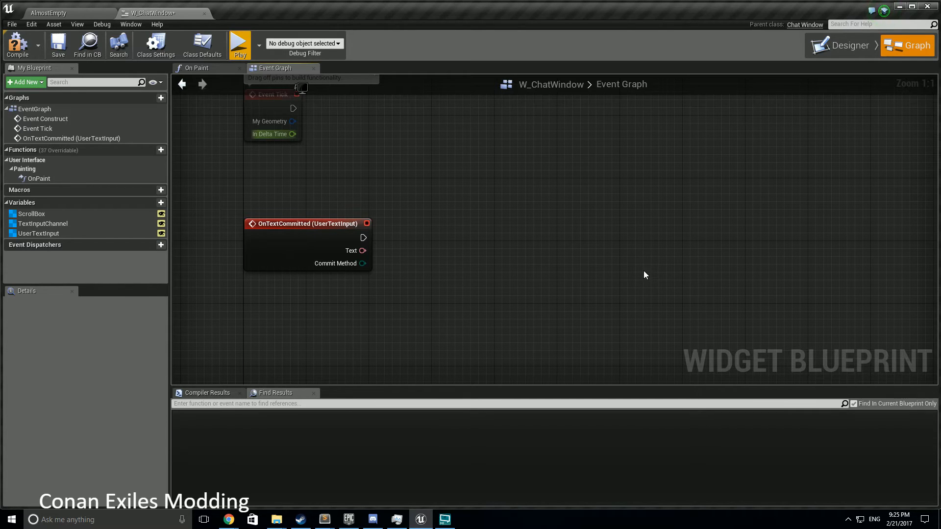
mouse_move(430, 309)
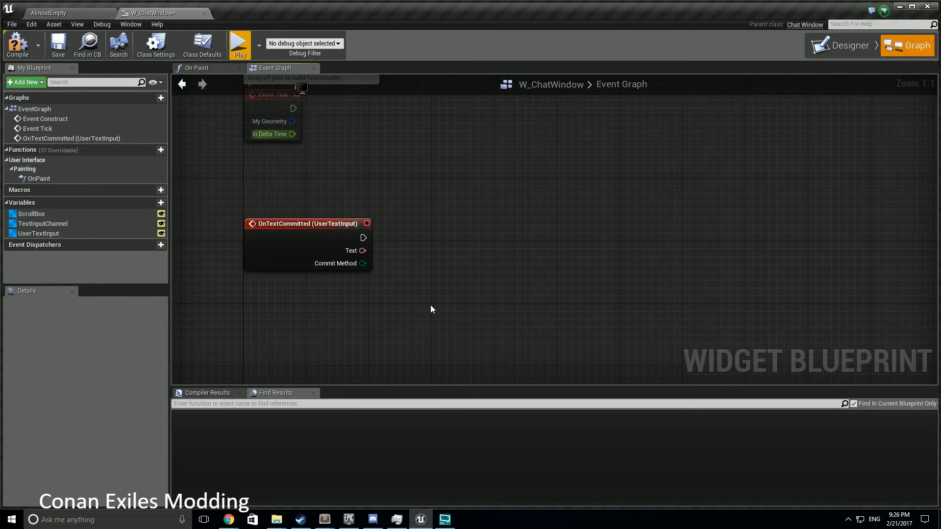
Feed the committed Text into a Get Substring node with Length 10.
left_click_drag(363, 250, 441, 284)
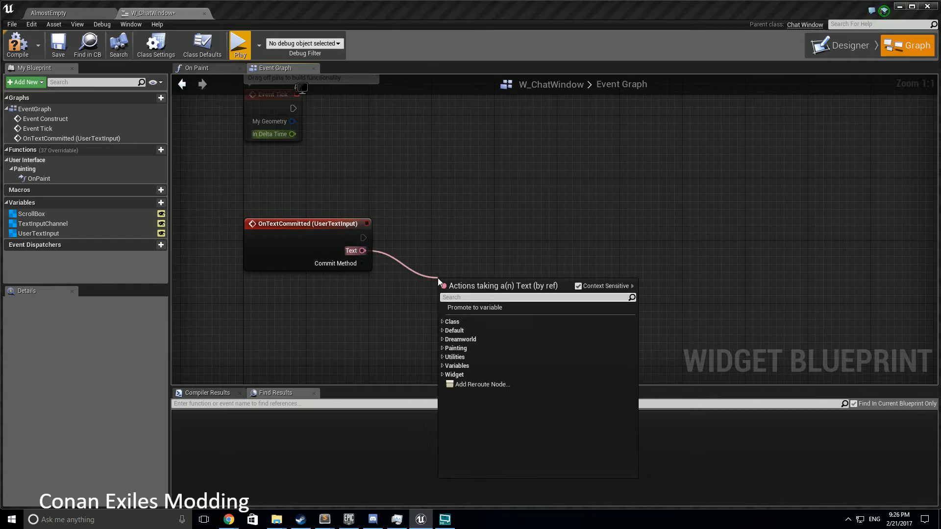
type("get sub")
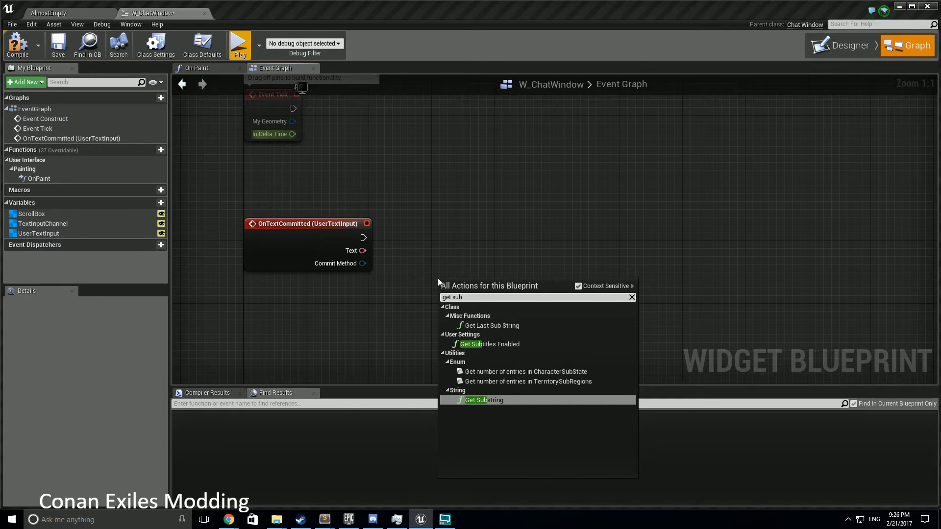
left_click(484, 400)
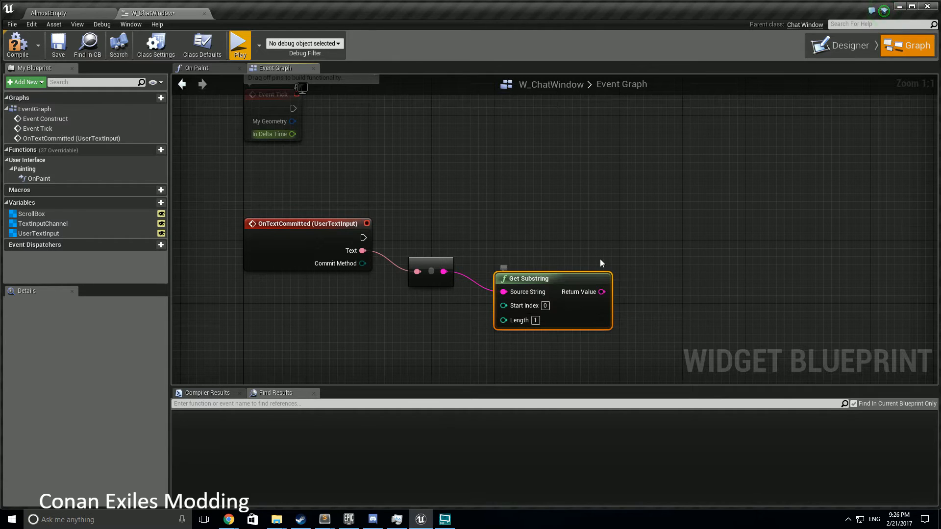
mouse_move(612, 302)
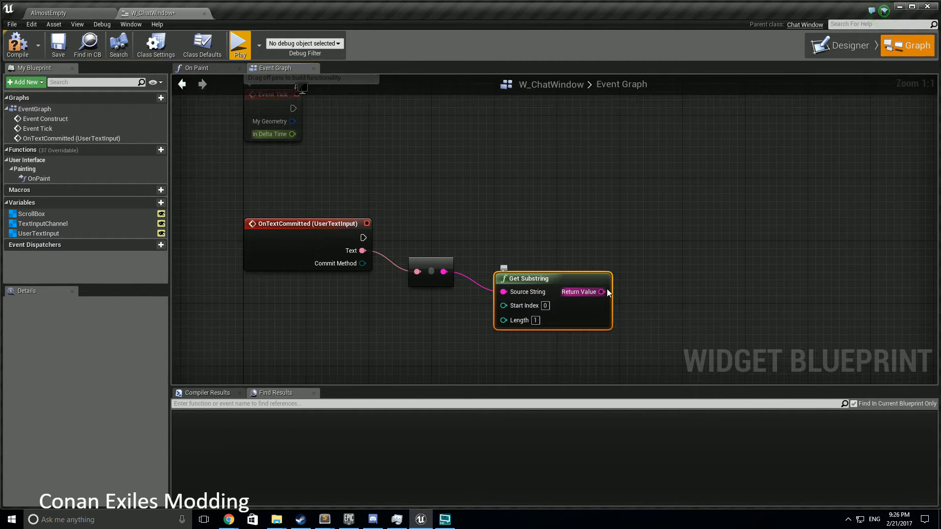
left_click_drag(601, 292, 647, 300)
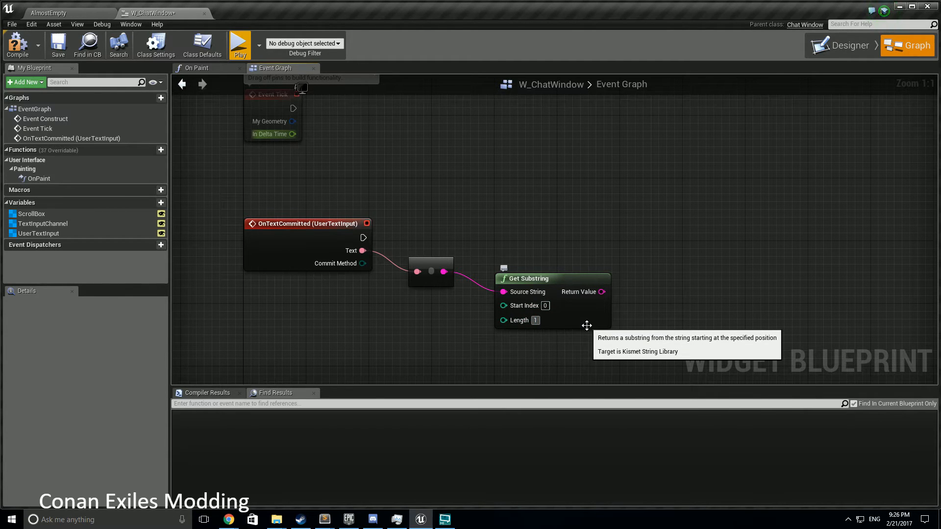
type("10")
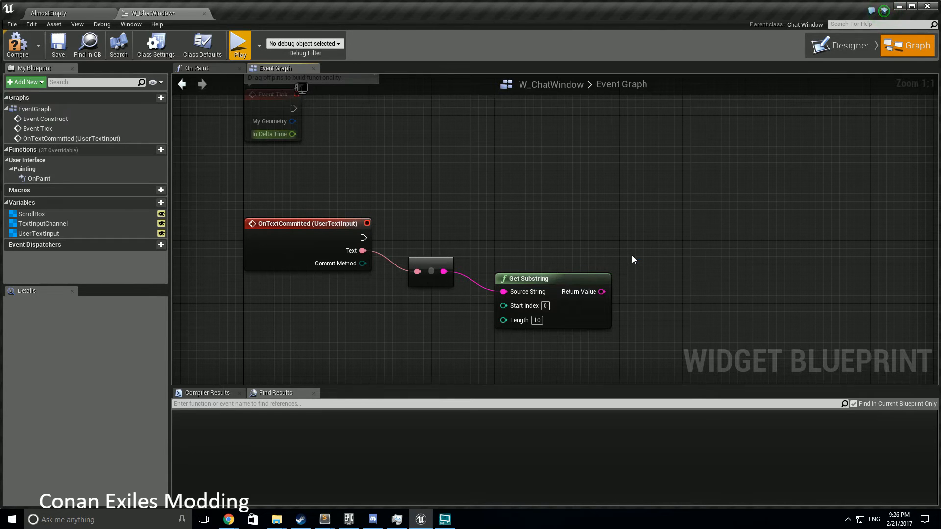
mouse_move(648, 236)
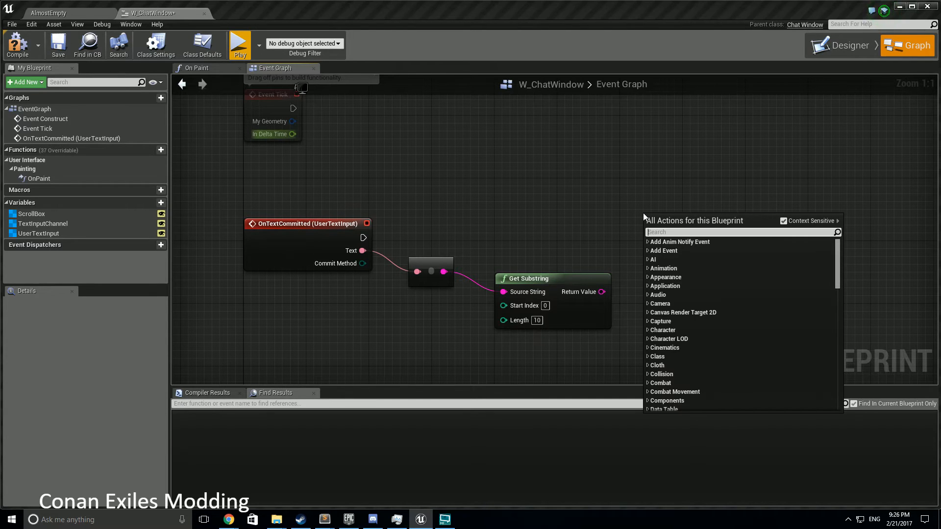
Add a Branch node and move it further to the right.
type("bra")
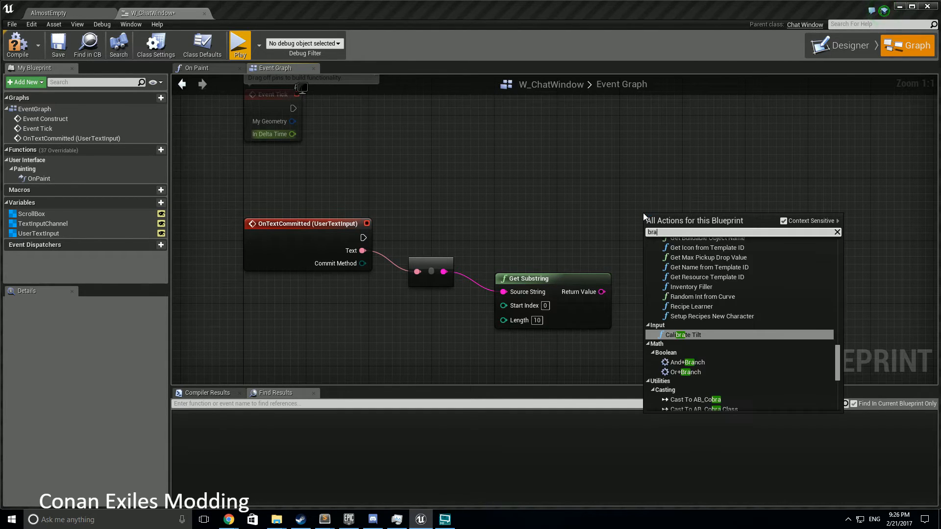
left_click(684, 362)
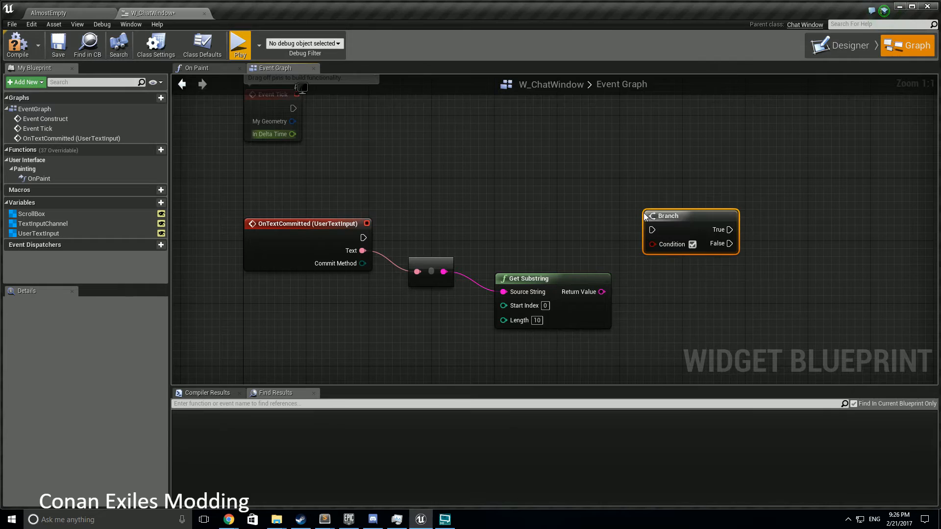
left_click_drag(668, 216, 715, 216)
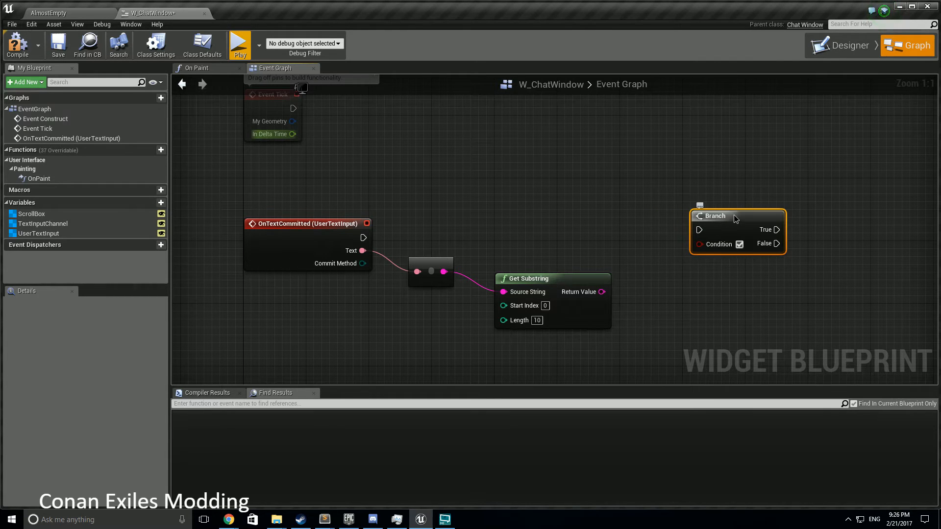
mouse_move(600, 292)
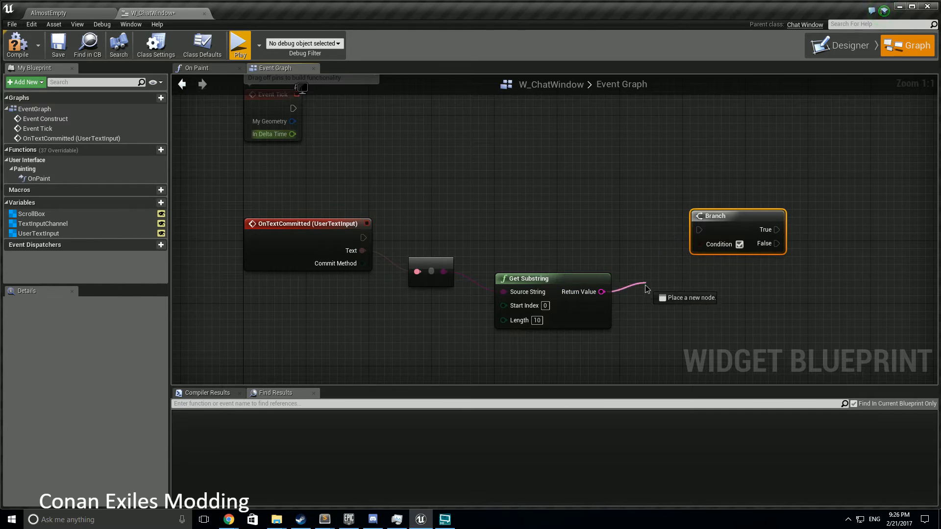
mouse_move(657, 289)
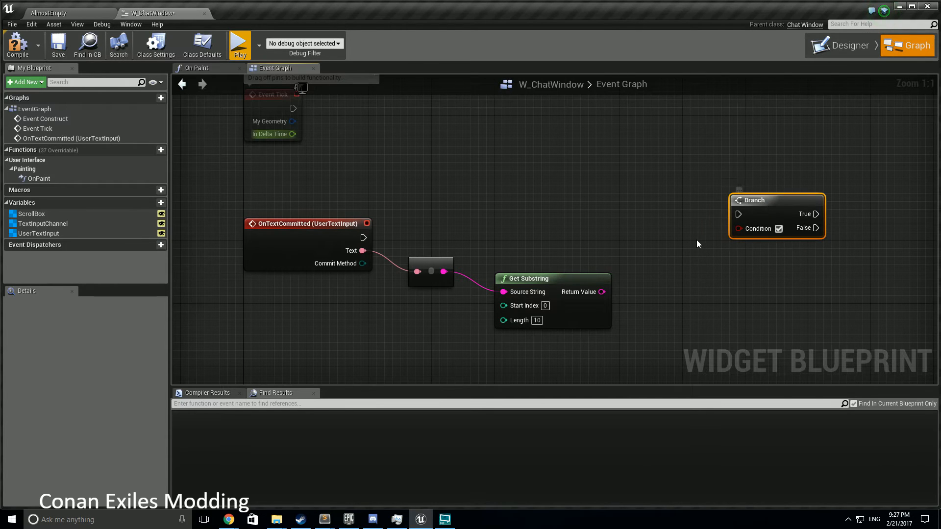
mouse_move(626, 283)
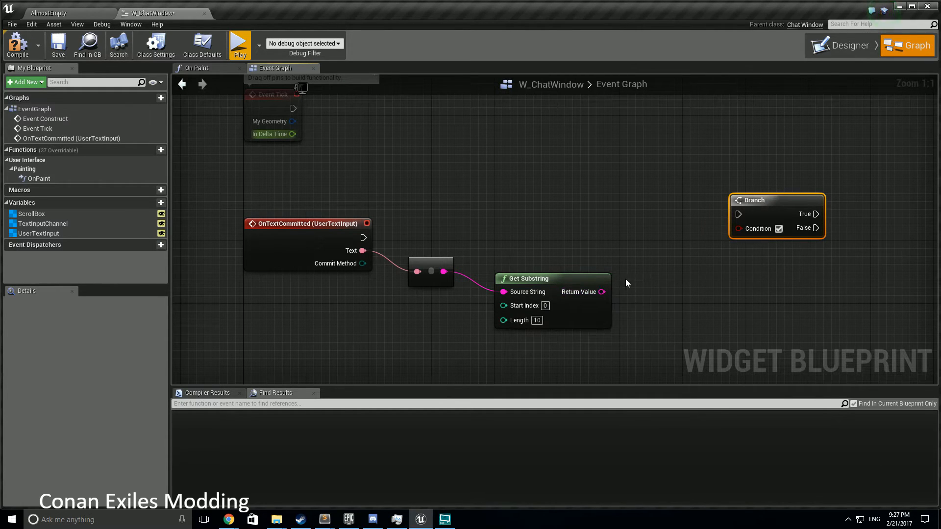
Compare the substring to '/broadcast' as the Branch condition, and print 'Hello' on True.
left_click_drag(602, 292, 636, 288)
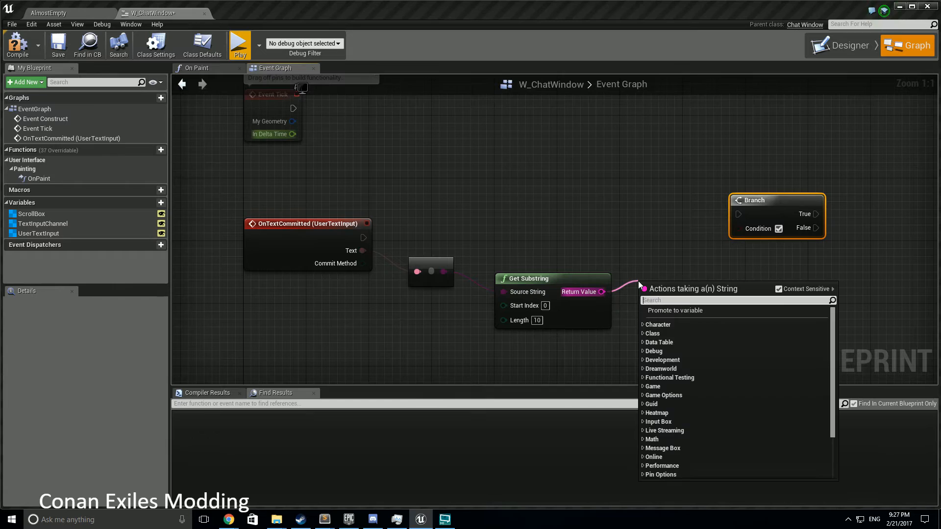
type("==")
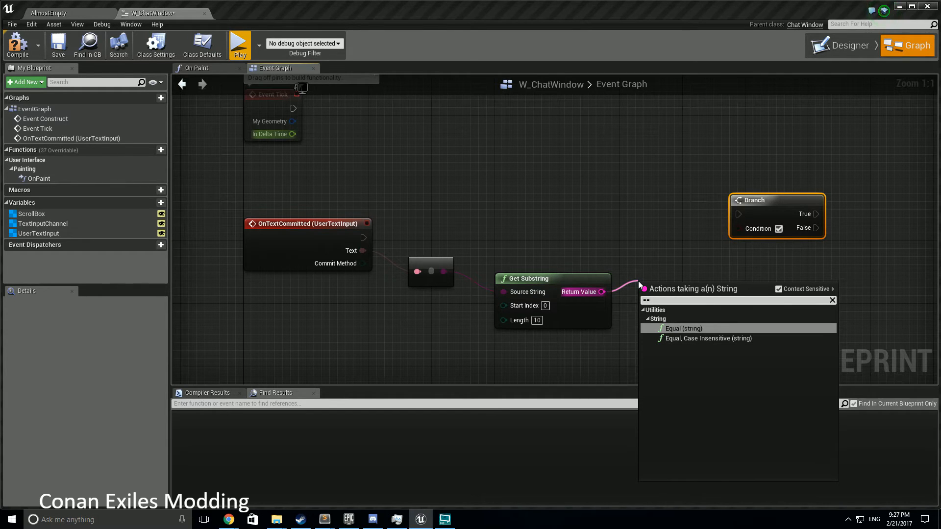
left_click(682, 329)
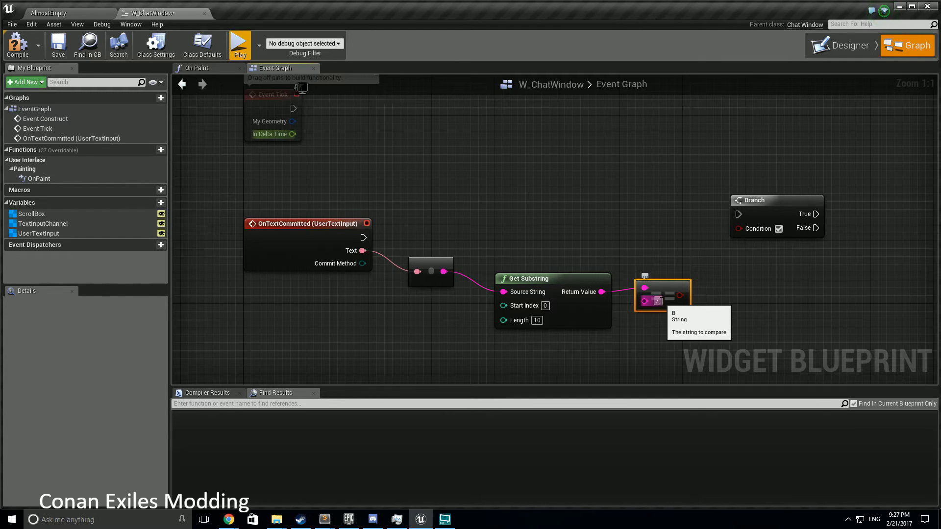
type("/broadcast")
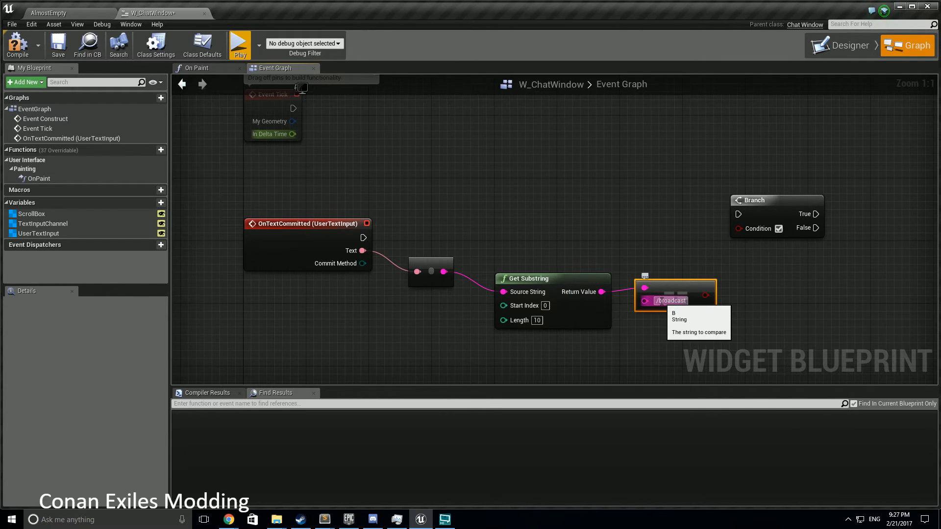
mouse_move(662, 249)
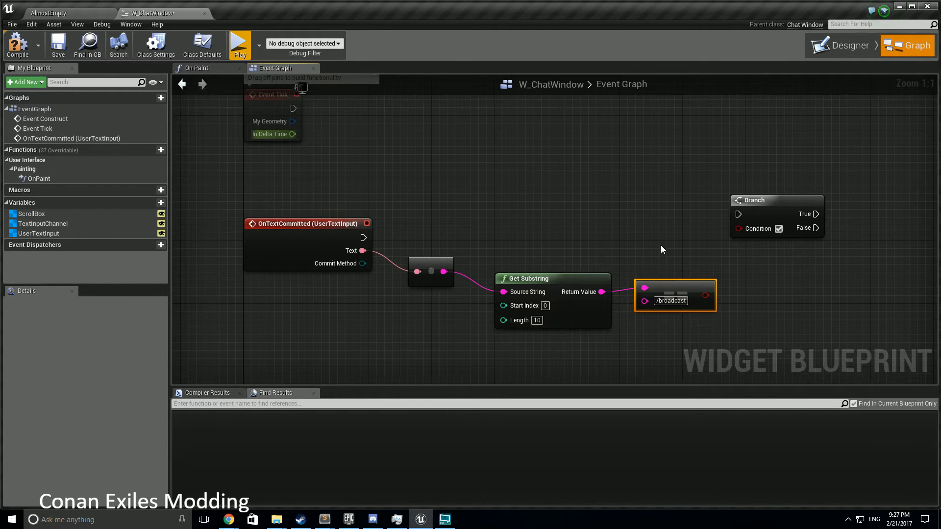
mouse_move(547, 310)
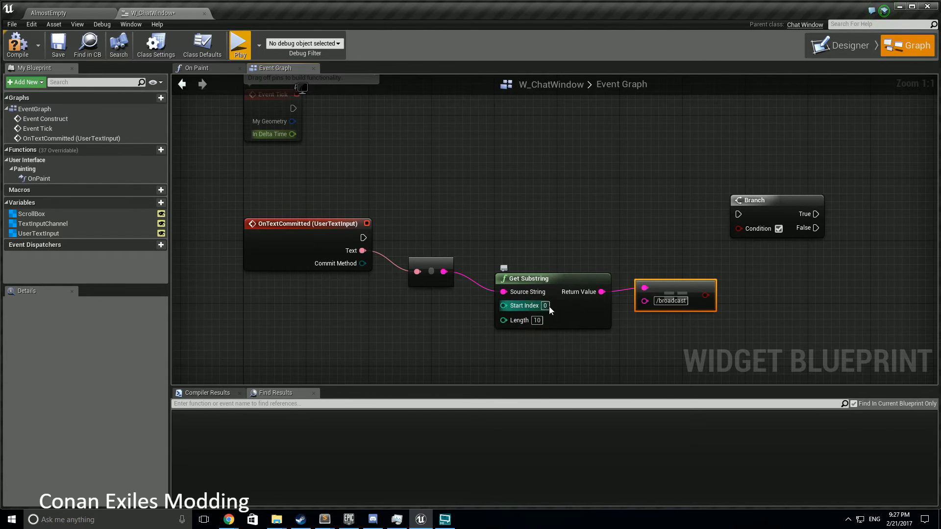
mouse_move(536, 320)
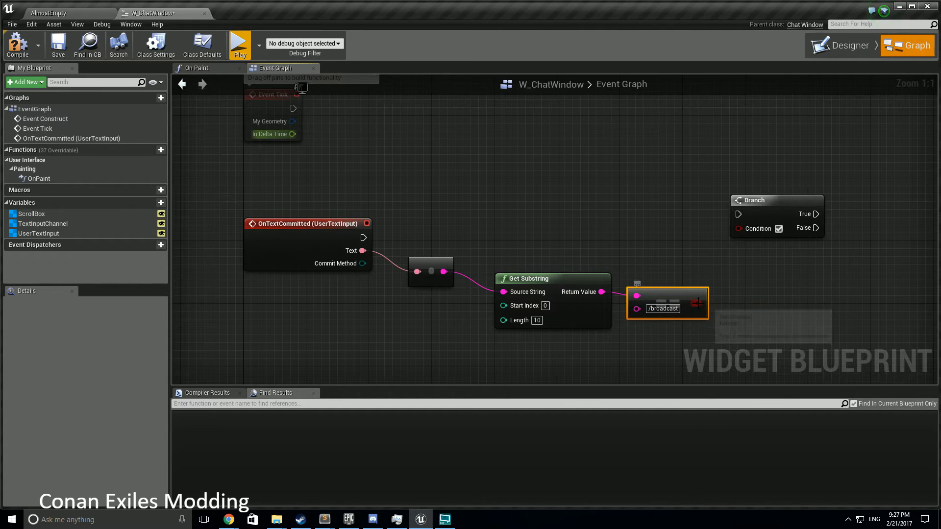
left_click_drag(697, 303, 739, 227)
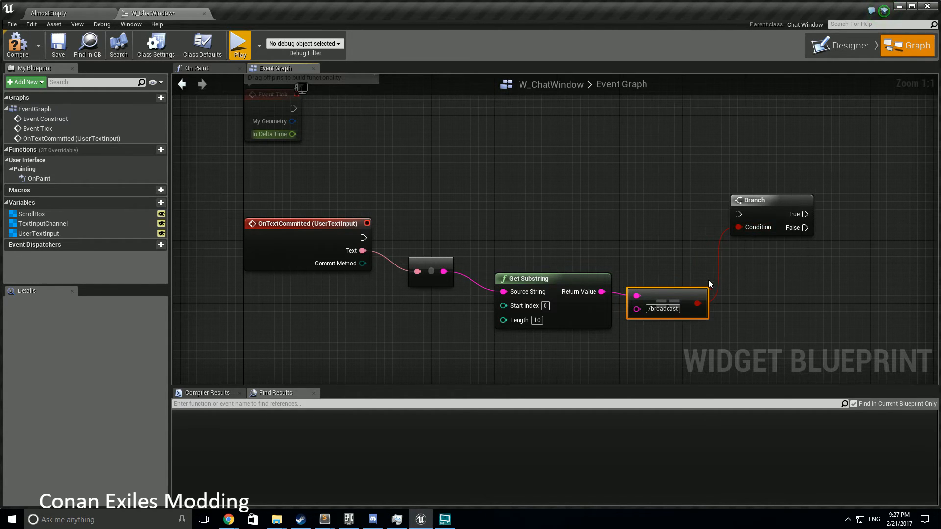
mouse_move(627, 241)
type("print")
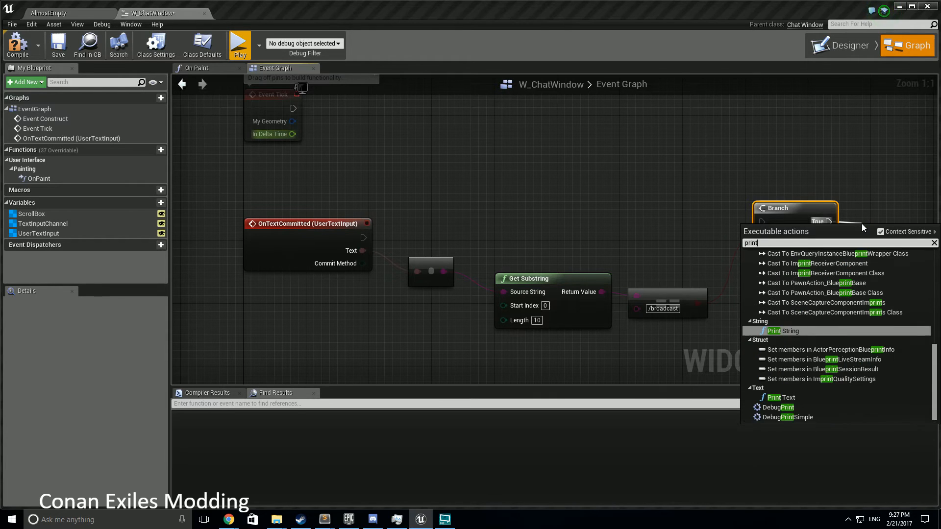
left_click(782, 331)
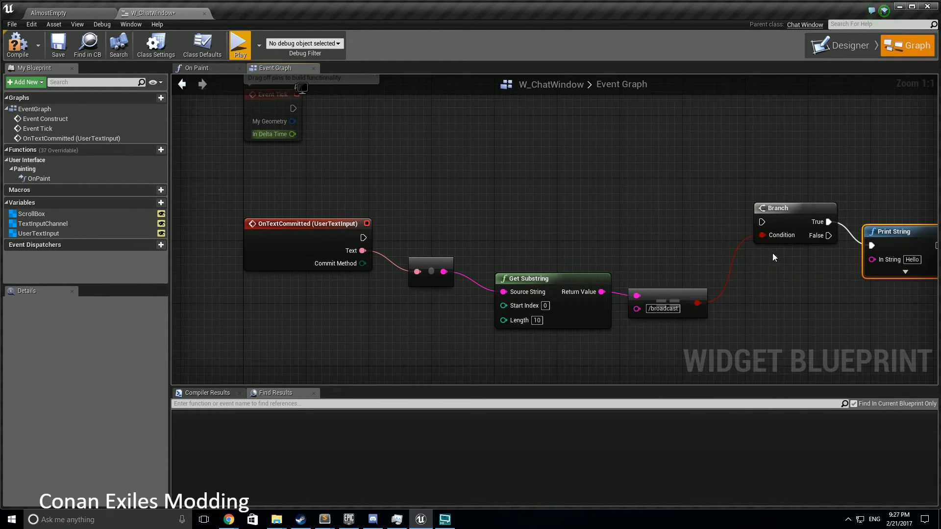
mouse_move(554, 299)
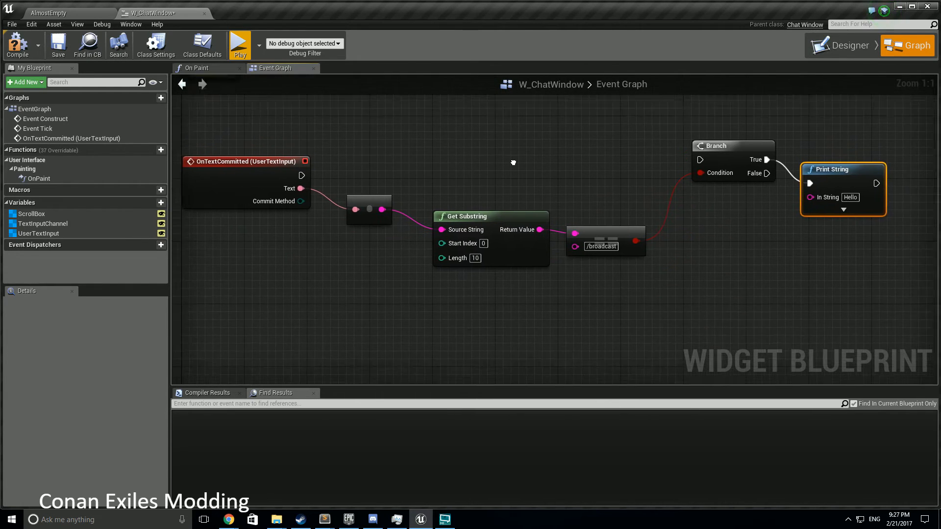
left_click_drag(513, 163, 534, 178)
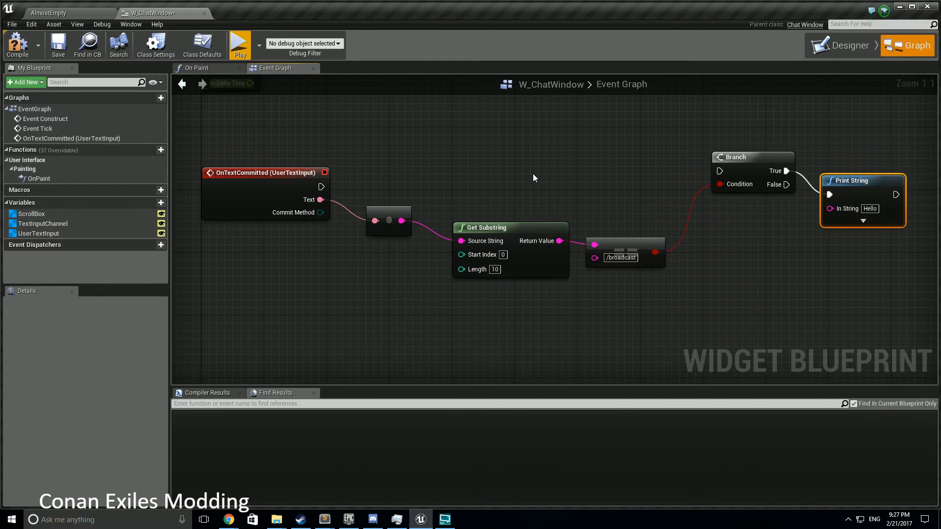
mouse_move(404, 220)
type("g")
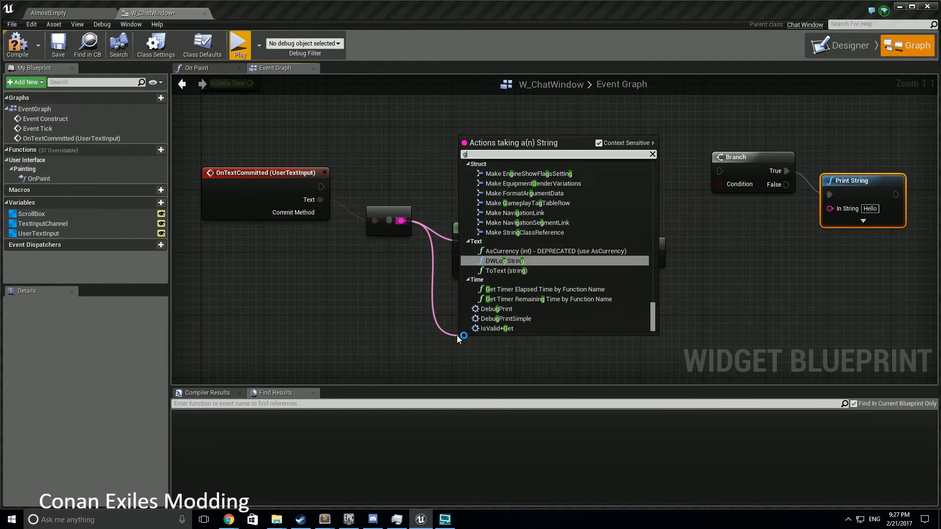
Add a Get Substring (start 10, length 999) on the text feeding Print String's In String.
left_click(510, 227)
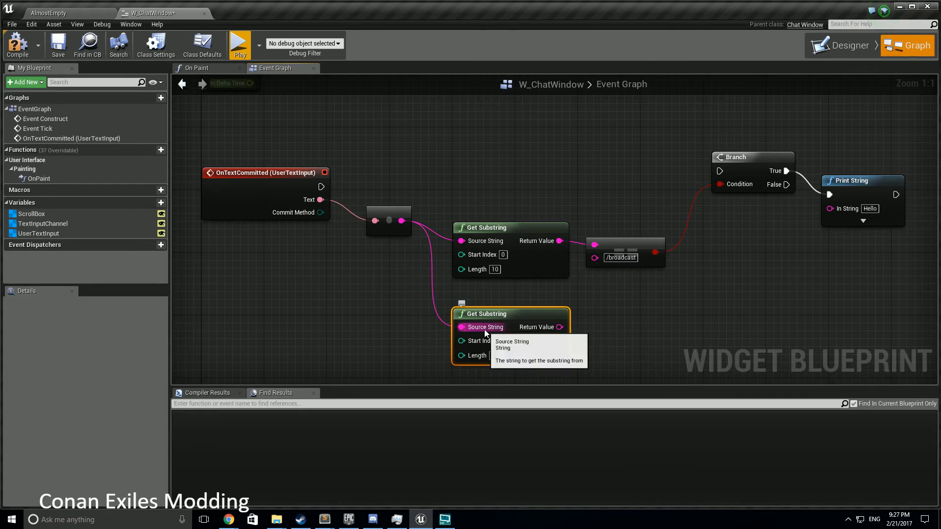
mouse_move(538, 344)
type("10")
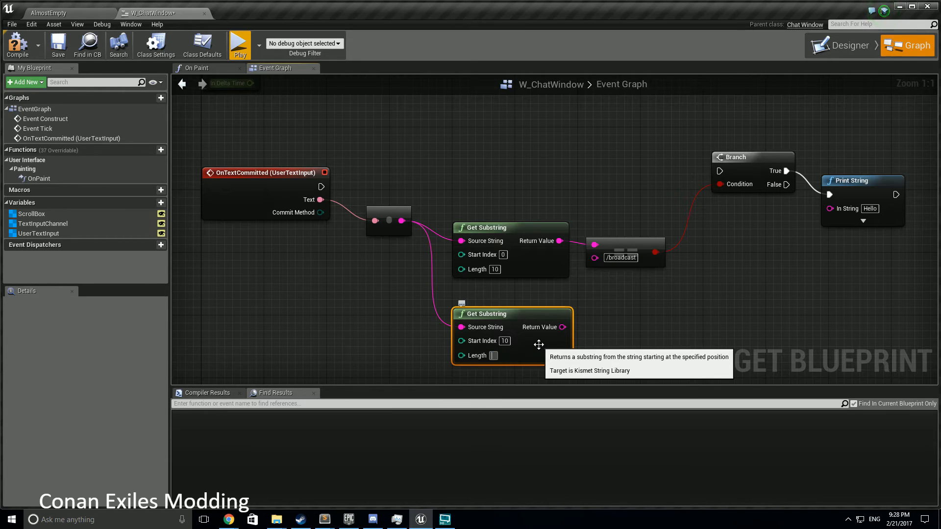
type("999")
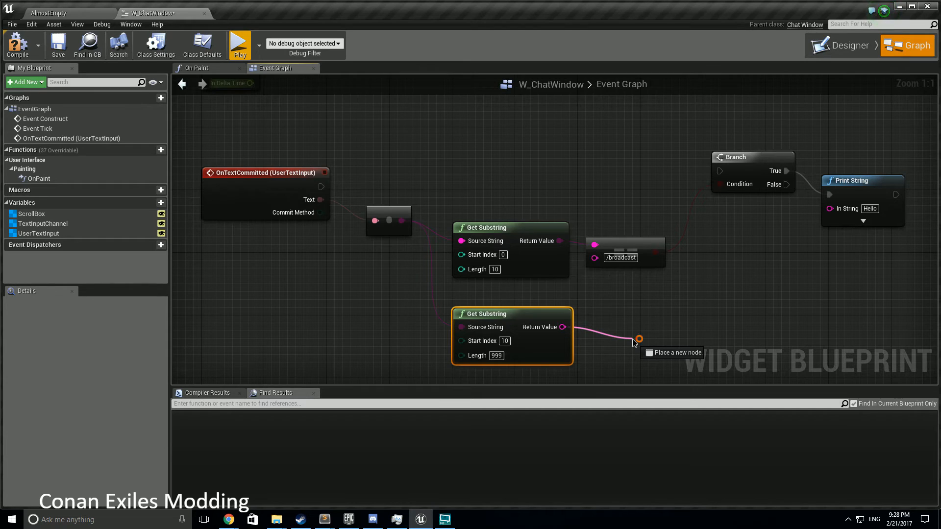
left_click_drag(638, 339, 809, 206)
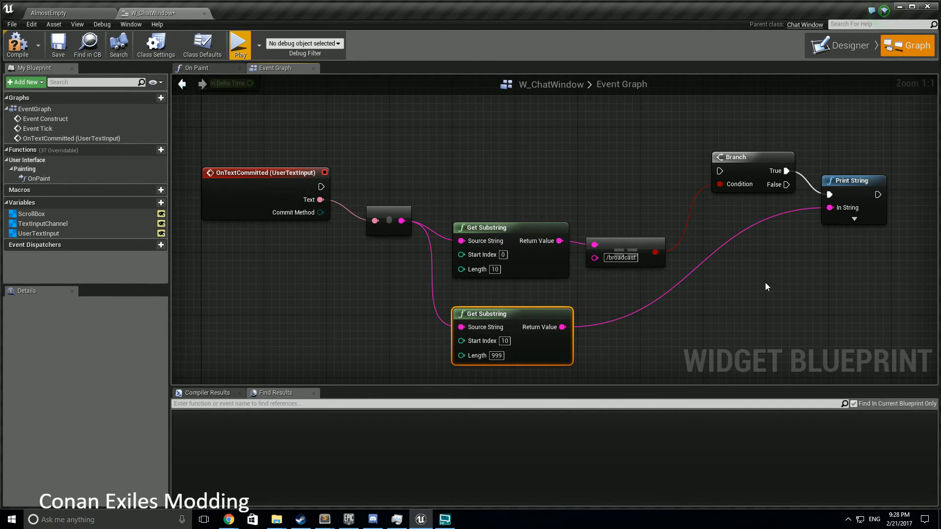
mouse_move(807, 224)
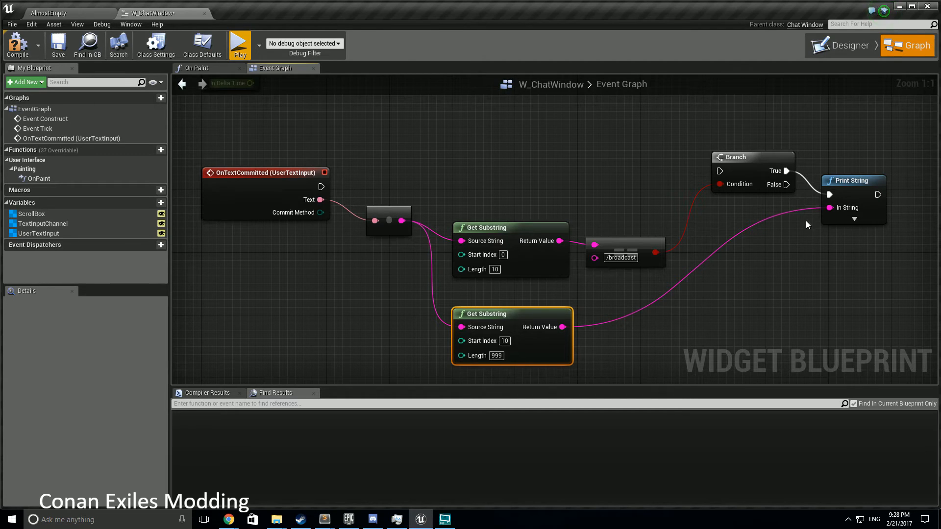
mouse_move(772, 311)
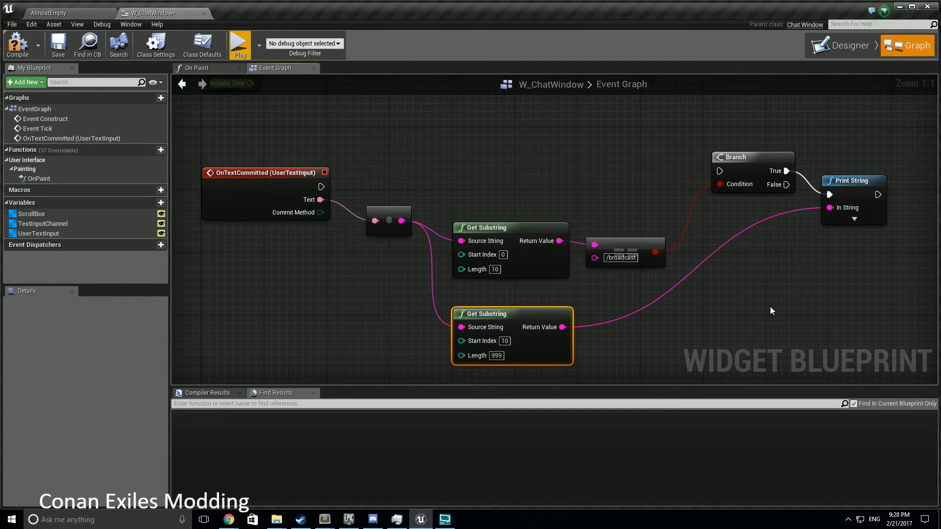
mouse_move(581, 293)
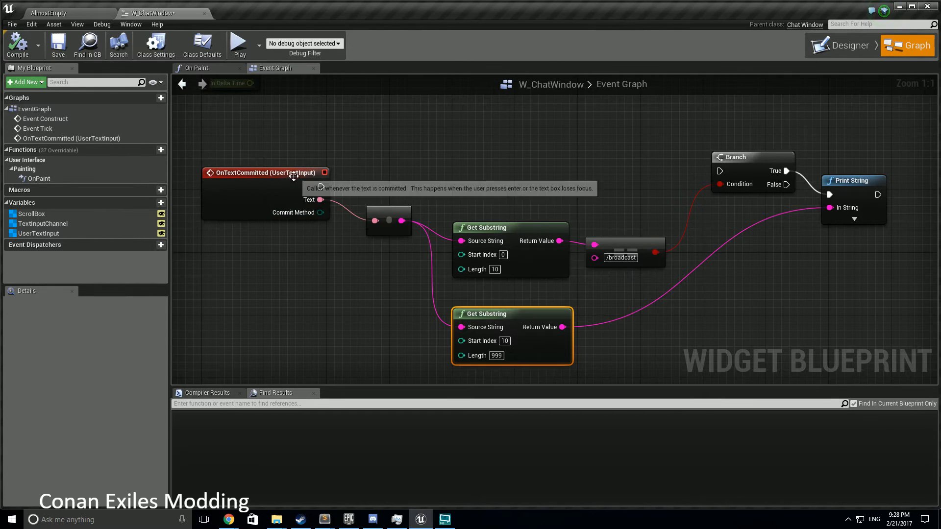
mouse_move(607, 295)
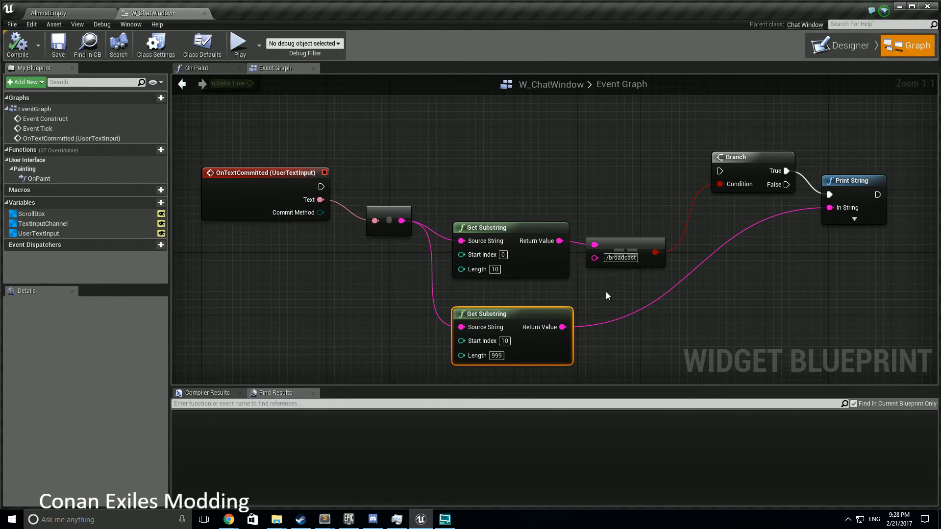
mouse_move(730, 169)
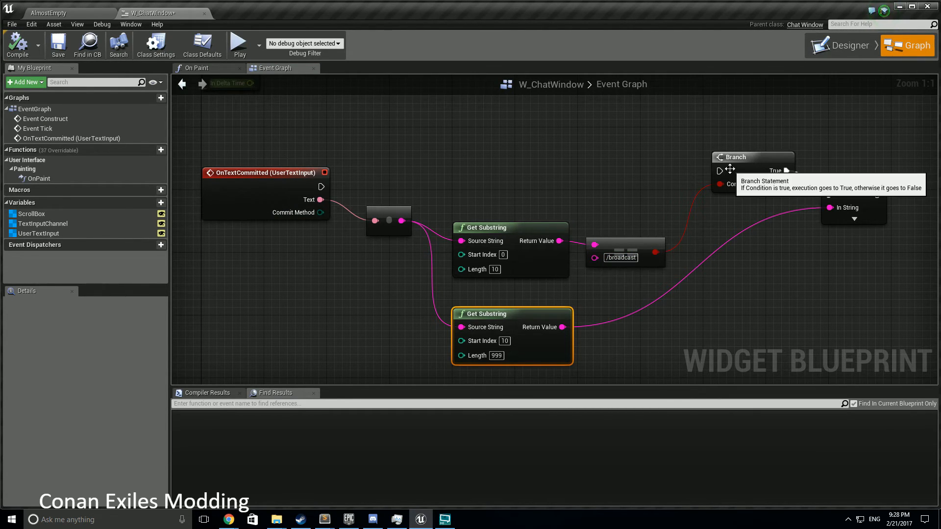
Connect OnTextCommitted's execution pin to the Branch node's exec input.
left_click_drag(320, 186, 447, 186)
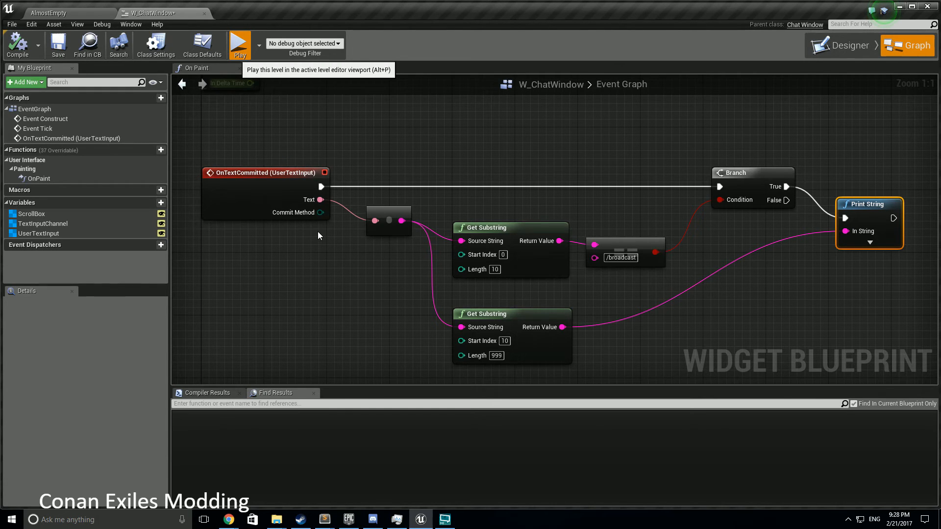
Launch the game preview and send the chat message '/broadcast testing this'.
left_click(238, 44)
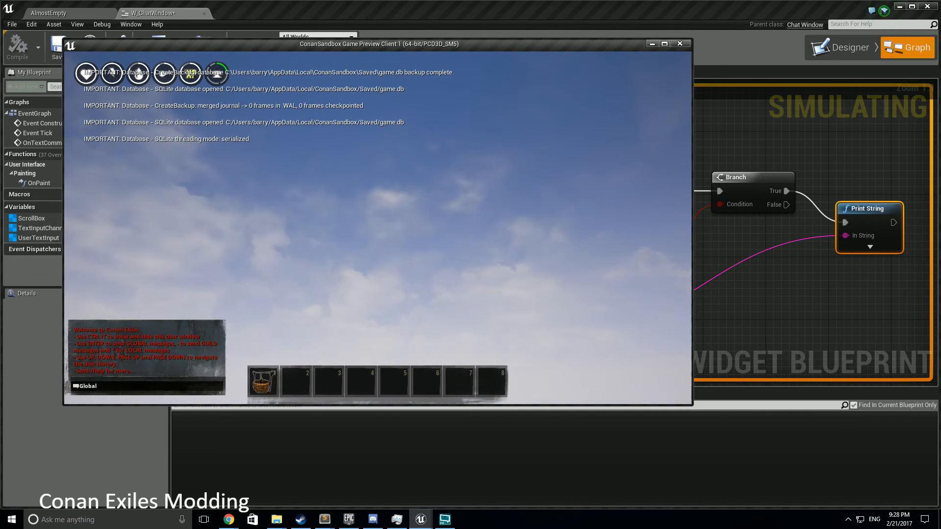
type("/broadc")
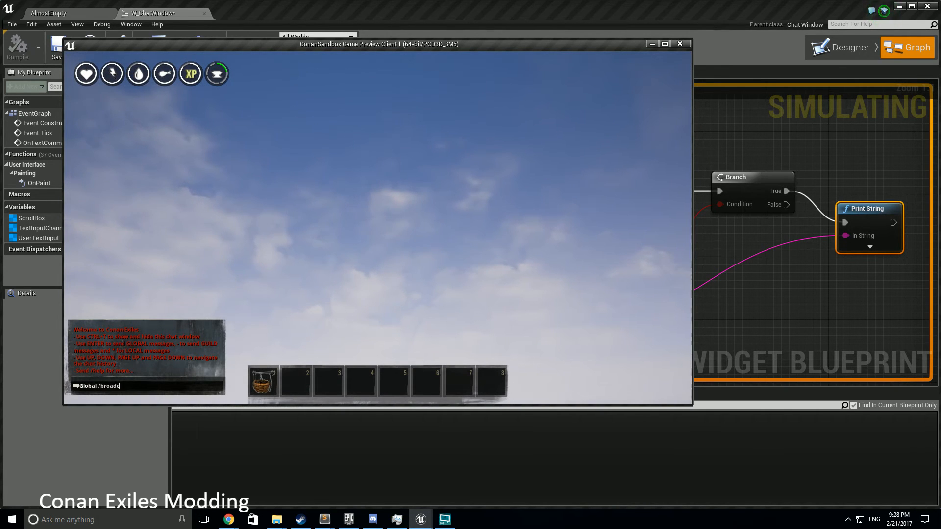
type("testing this")
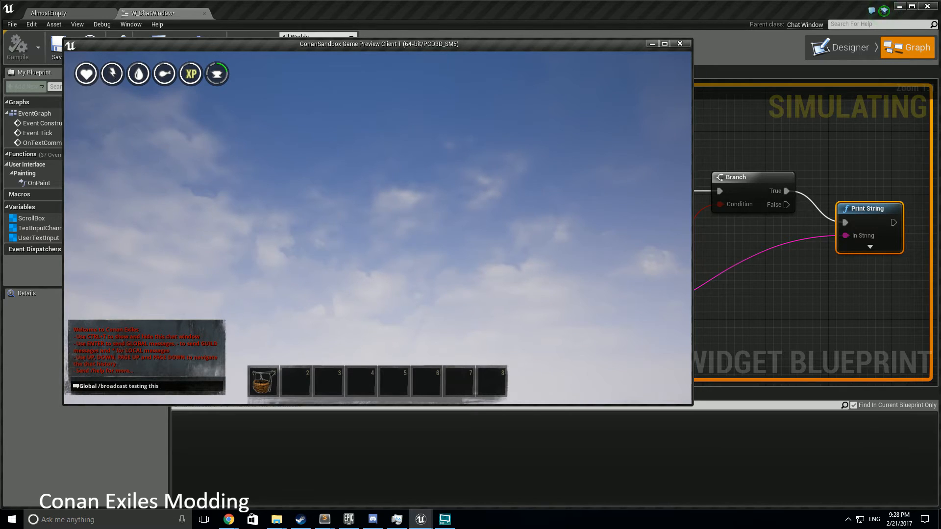
key("enter")
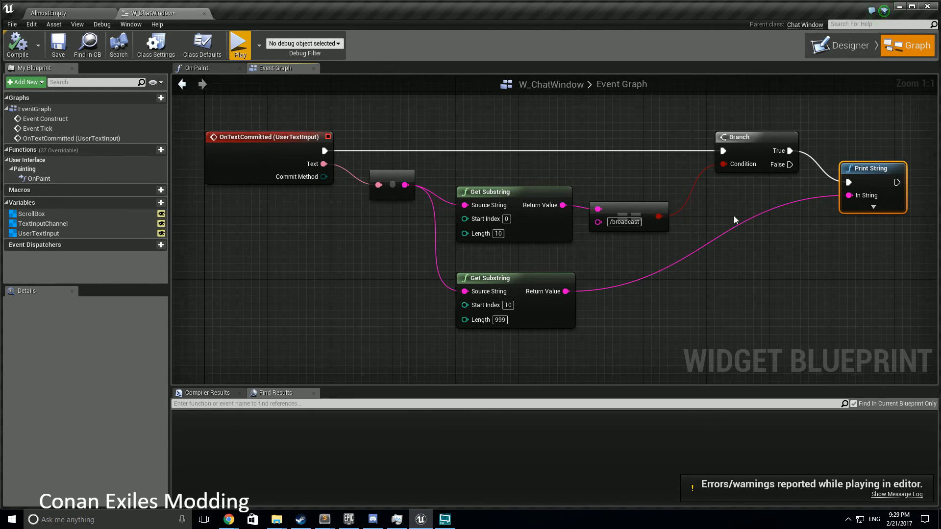
mouse_move(727, 196)
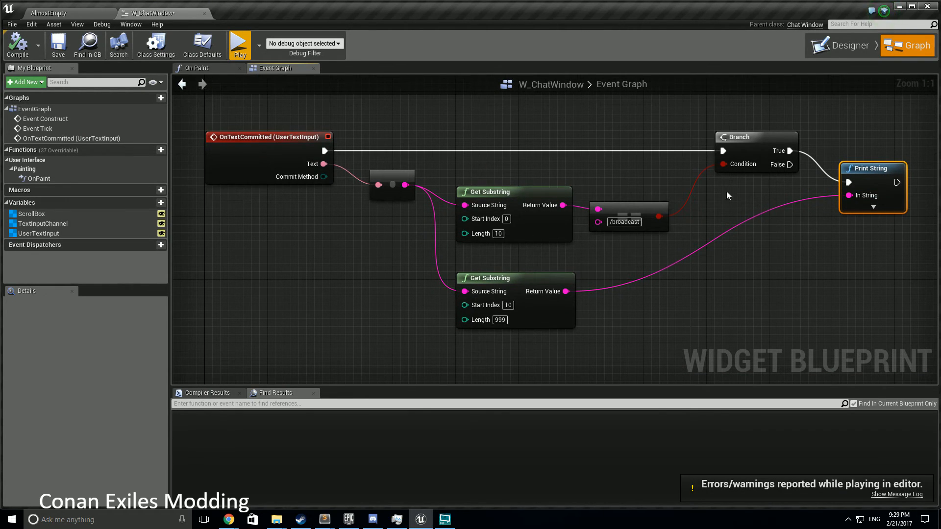
mouse_move(720, 209)
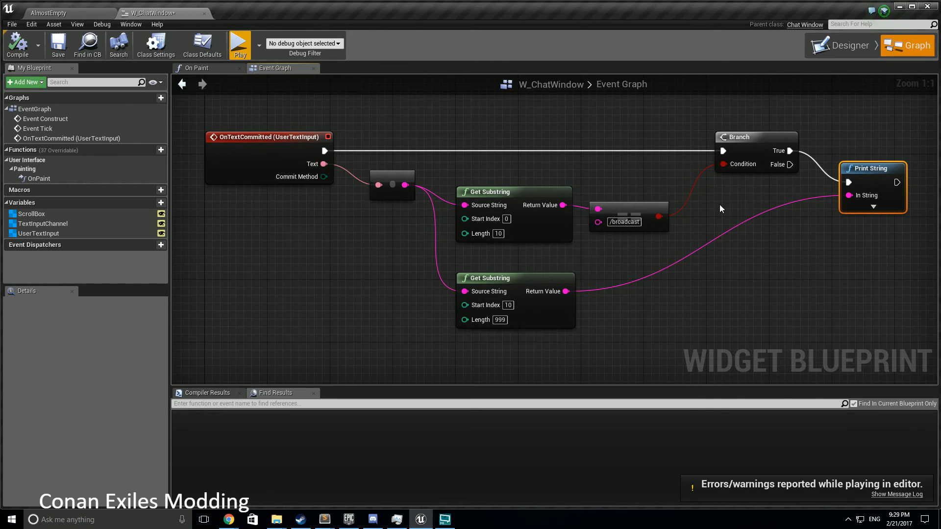
mouse_move(688, 200)
type("and")
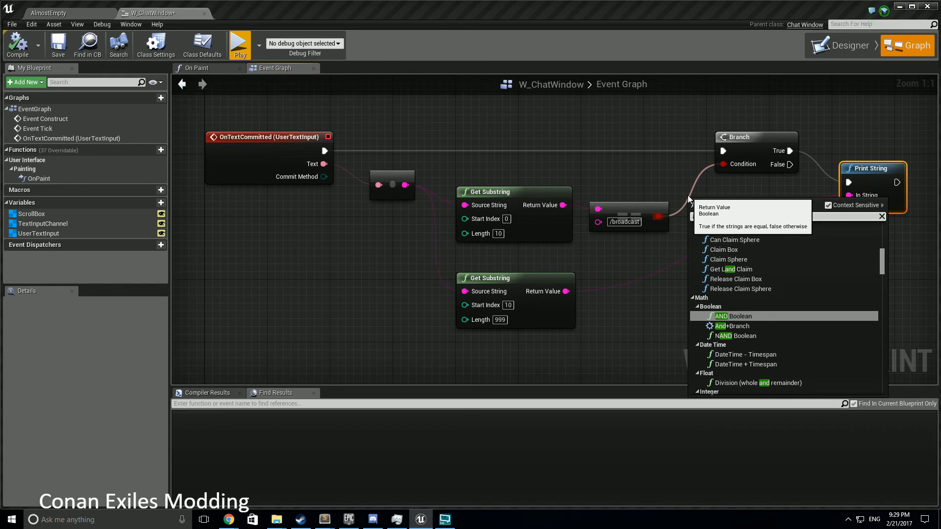
Place an AND Boolean node between the comparison and Branch, and break the old Condition link.
left_click(733, 317)
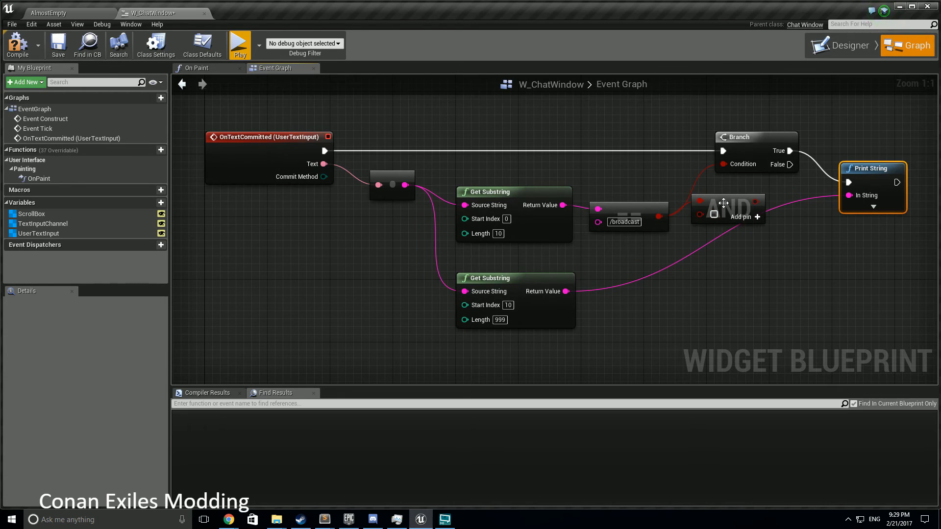
left_click_drag(726, 208, 735, 240)
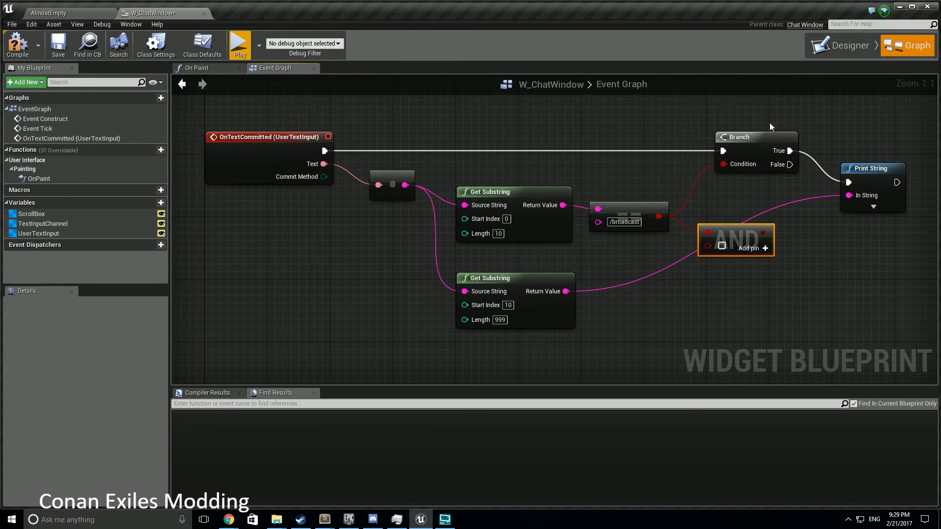
mouse_move(241, 113)
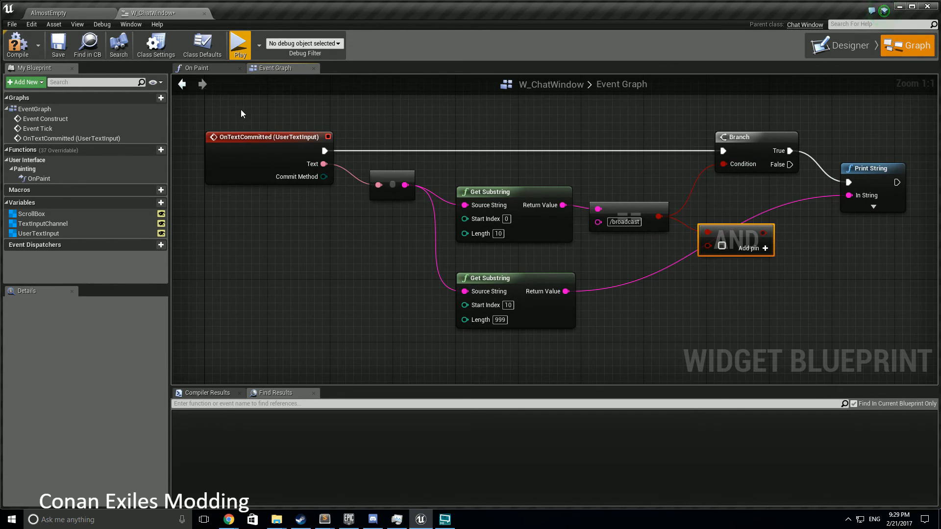
left_click_drag(241, 113, 706, 348)
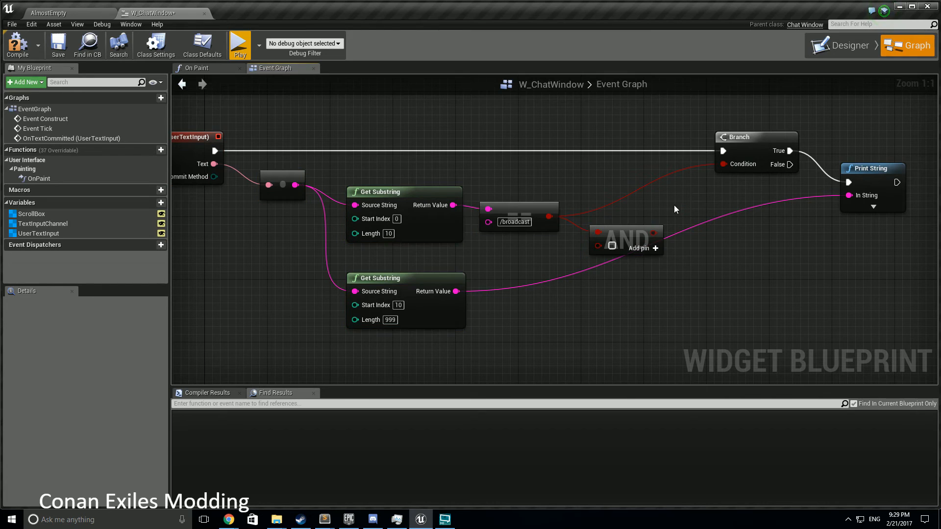
left_click_drag(626, 240, 641, 216)
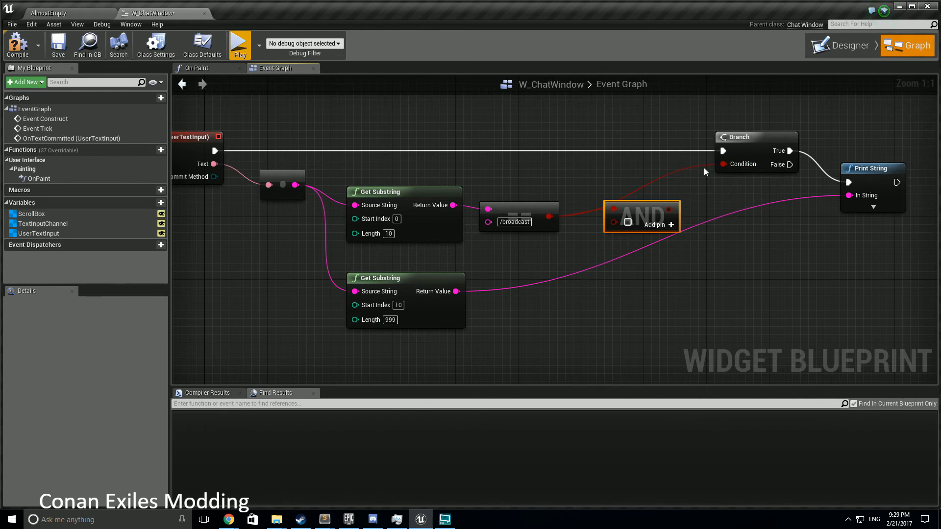
right_click(725, 163)
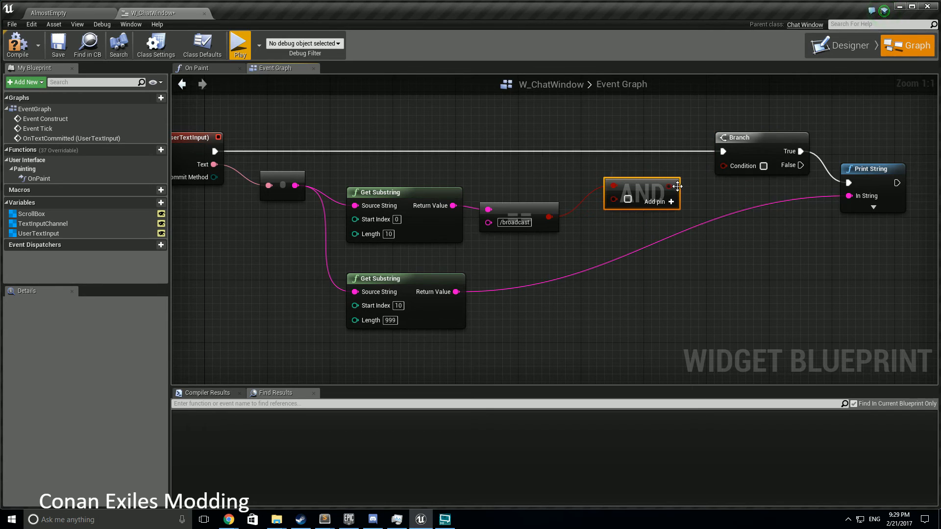
mouse_move(610, 198)
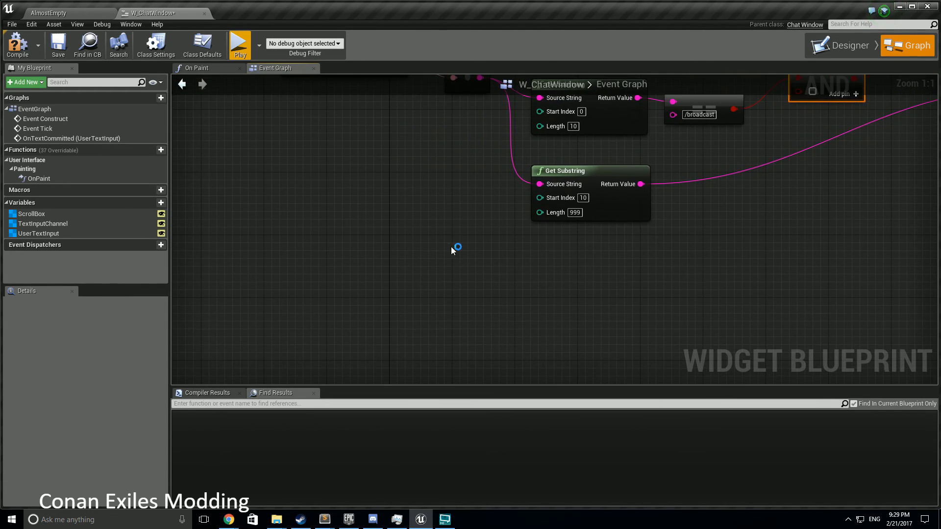
Add Get Player Controller, cast it to FunCombat_PlayerController, and drag a new node from the cast.
right_click(455, 247)
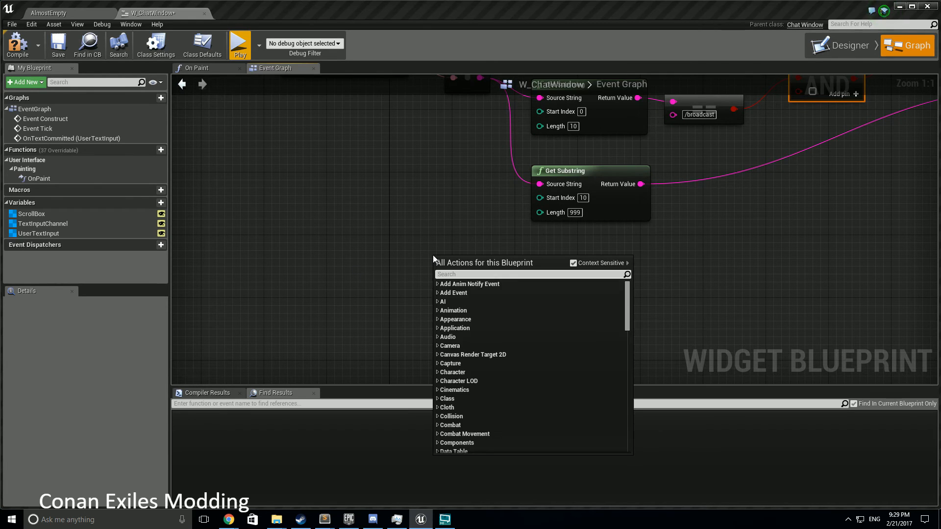
type("get player con")
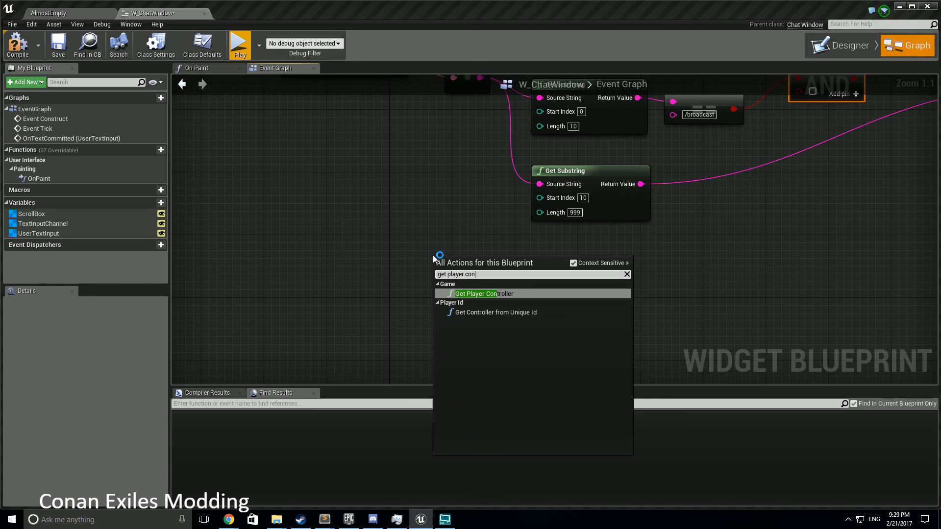
left_click(477, 293)
type("cast")
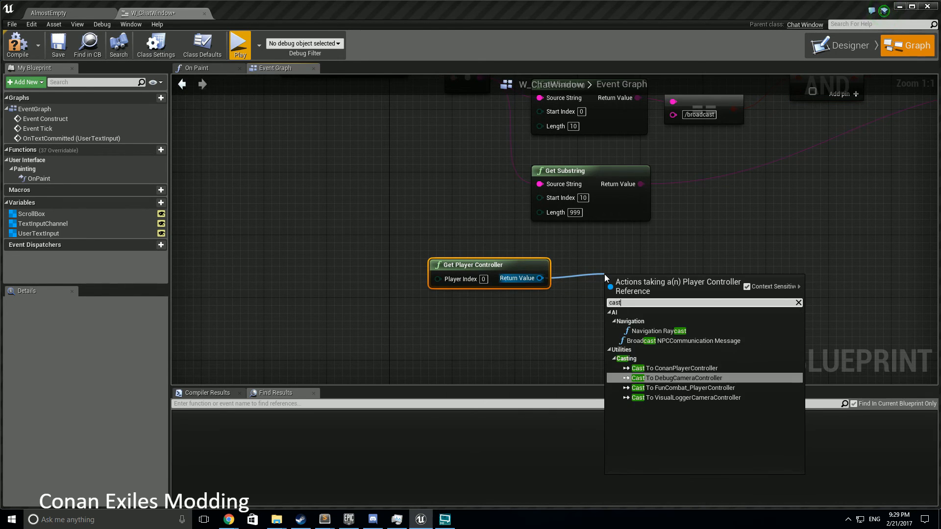
left_click(682, 388)
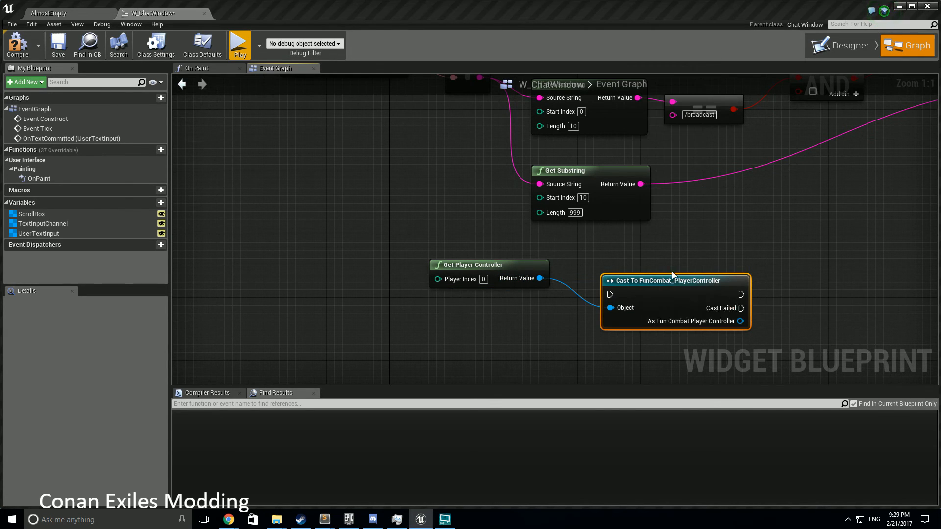
left_click_drag(672, 274, 456, 300)
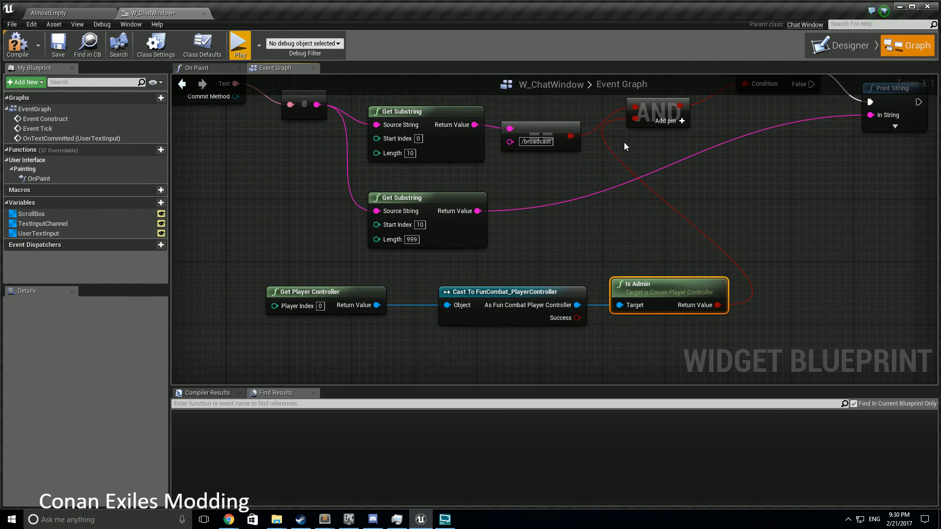
mouse_move(240, 269)
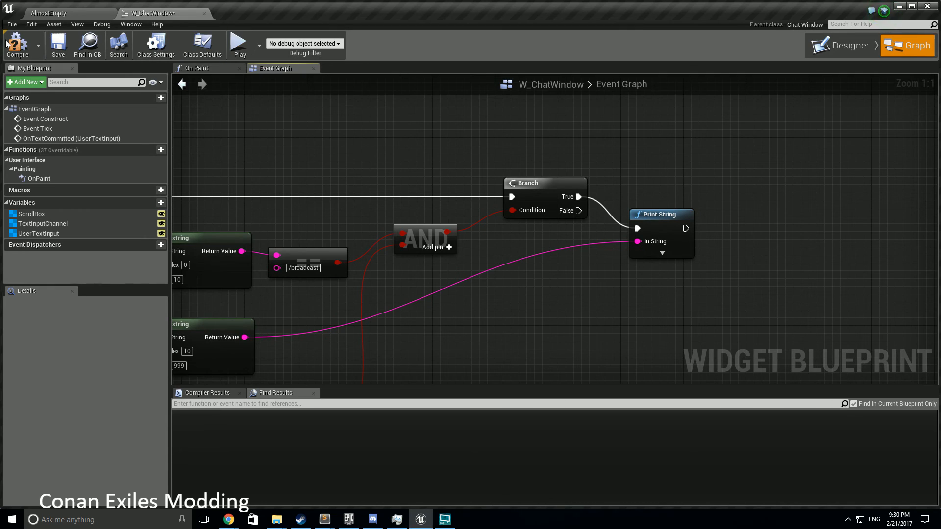
mouse_move(238, 45)
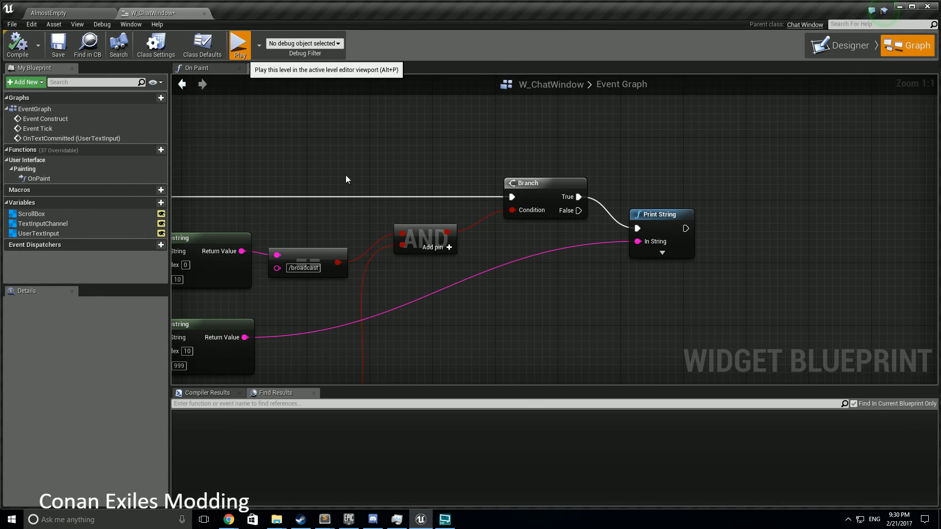
mouse_move(427, 184)
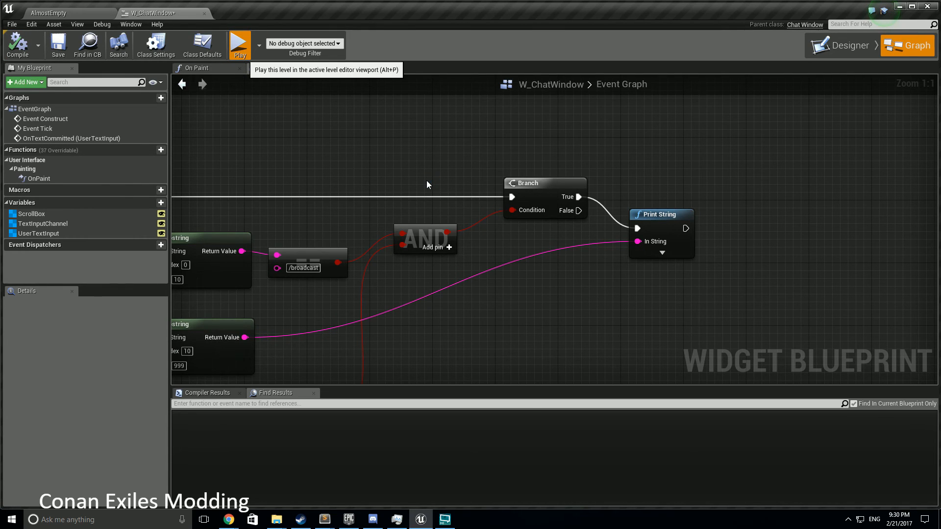
Play the game preview, send a '/broadcast test if' chat message, then close the preview.
left_click(238, 44)
type("/broadcast test if")
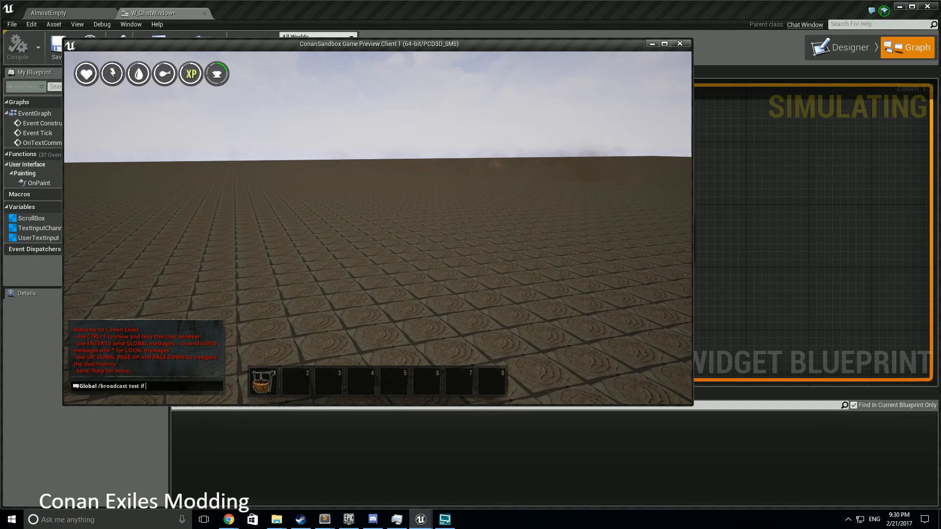
key("enter")
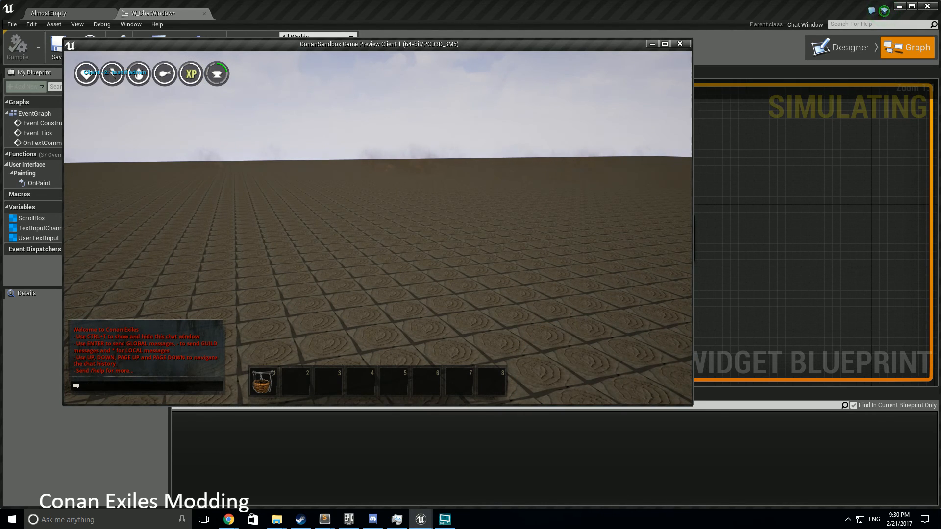
left_click(678, 43)
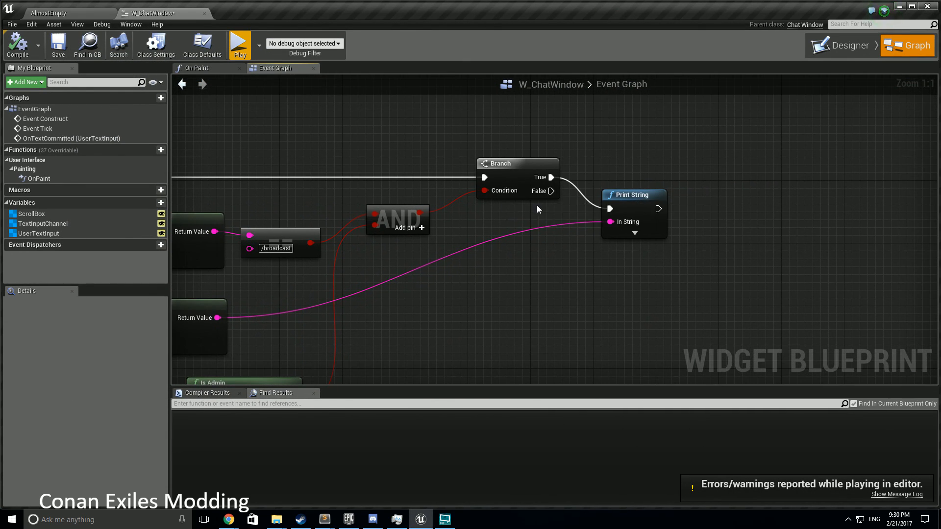
mouse_move(626, 202)
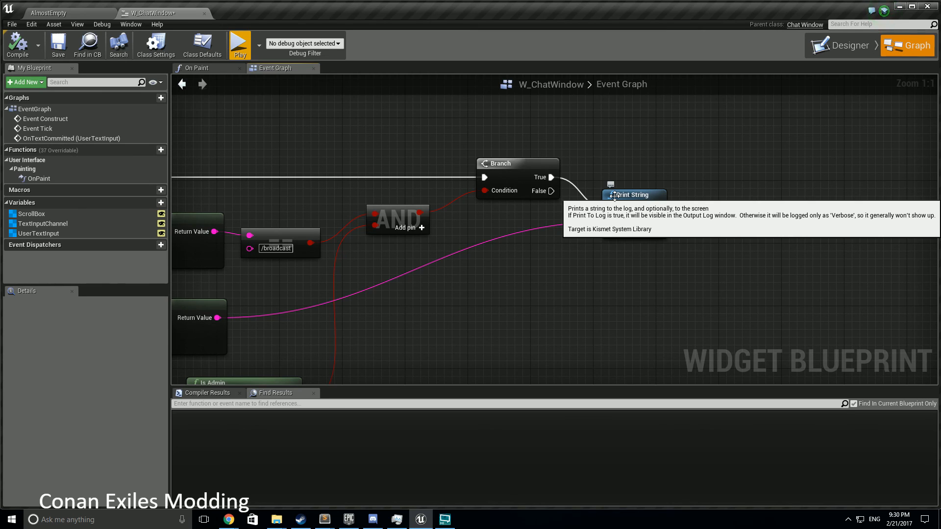
mouse_move(680, 160)
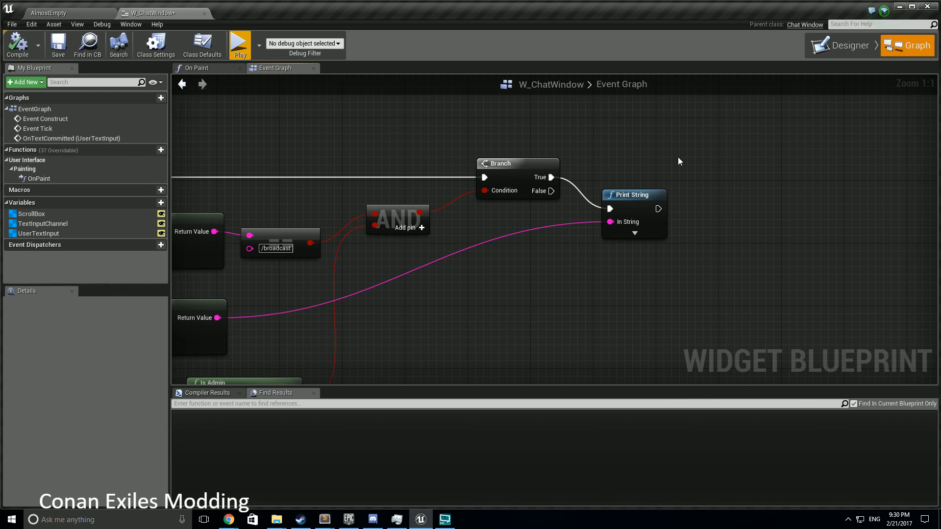
mouse_move(631, 147)
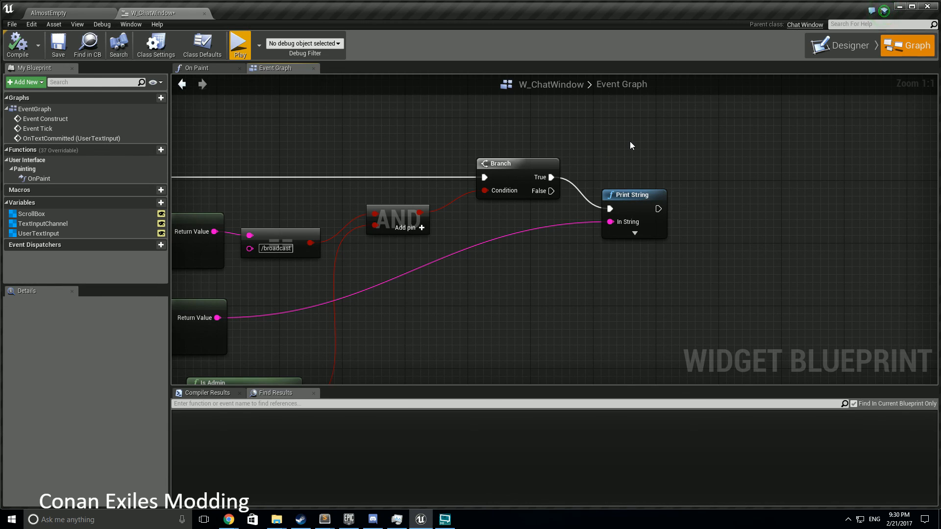
mouse_move(628, 144)
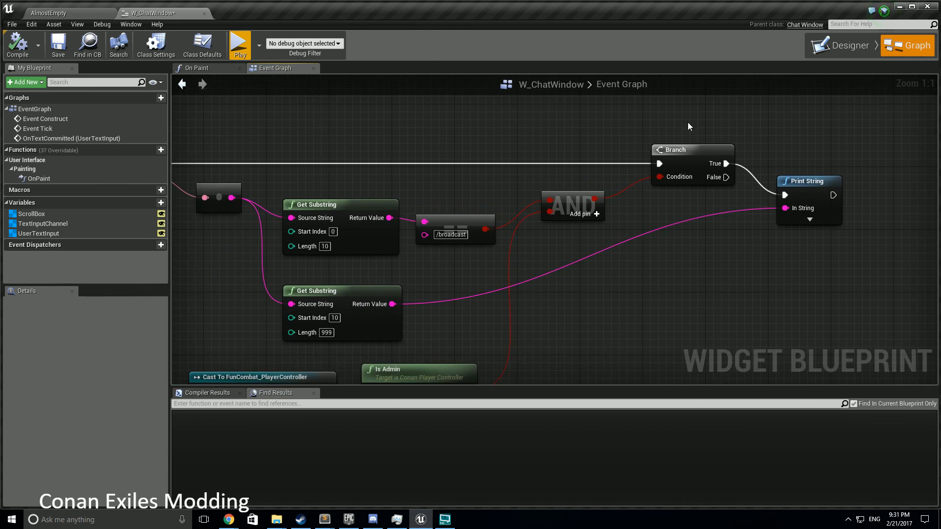
scroll("down", 3)
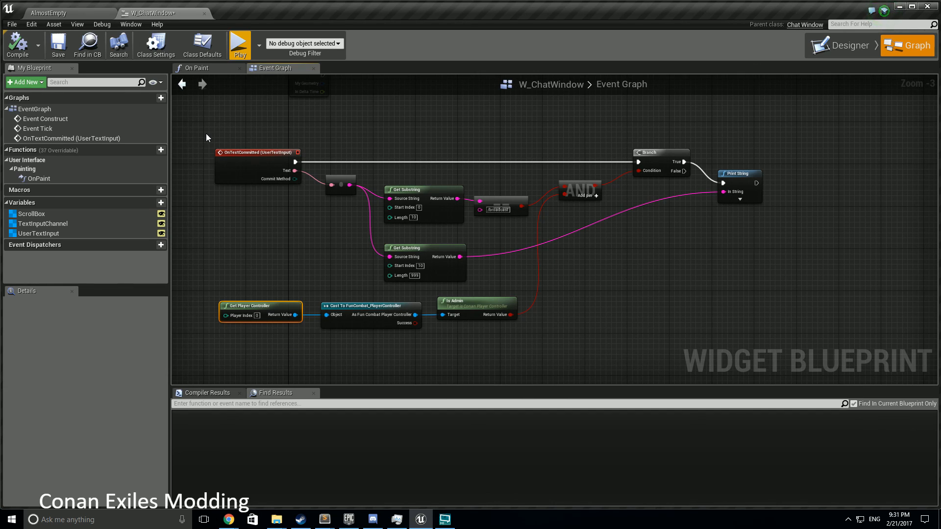
left_click_drag(206, 137, 752, 281)
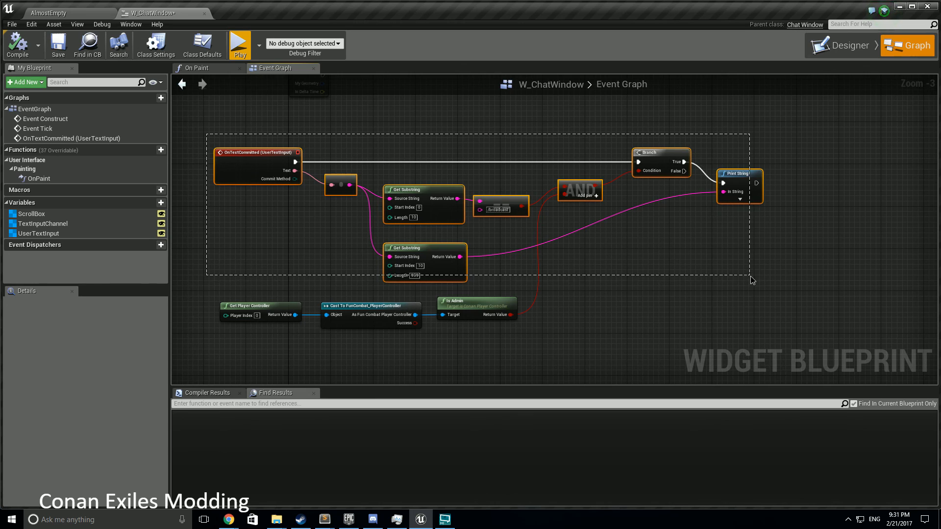
left_click_drag(752, 281, 783, 332)
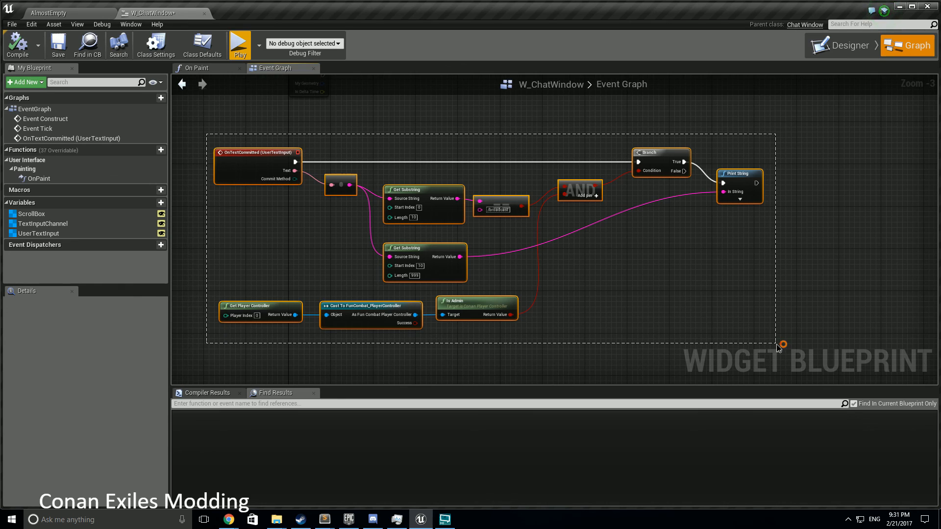
mouse_move(778, 347)
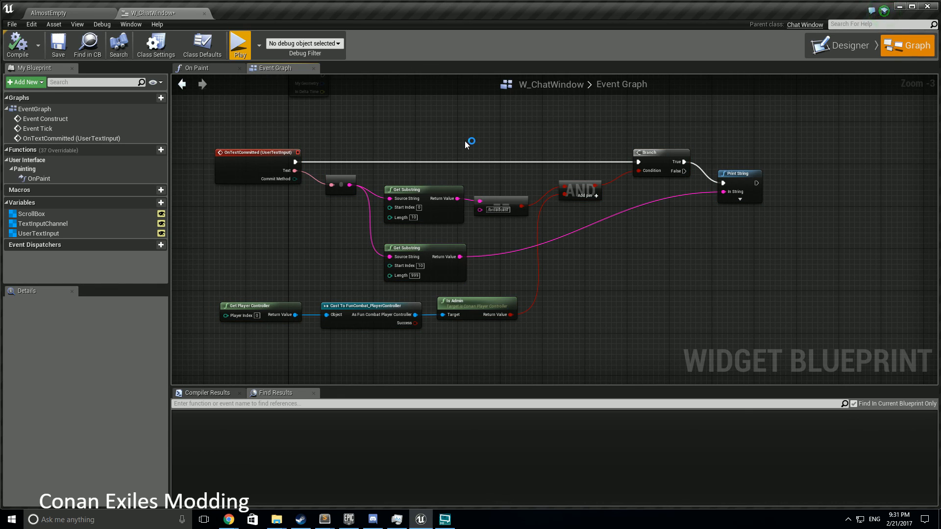
mouse_move(467, 144)
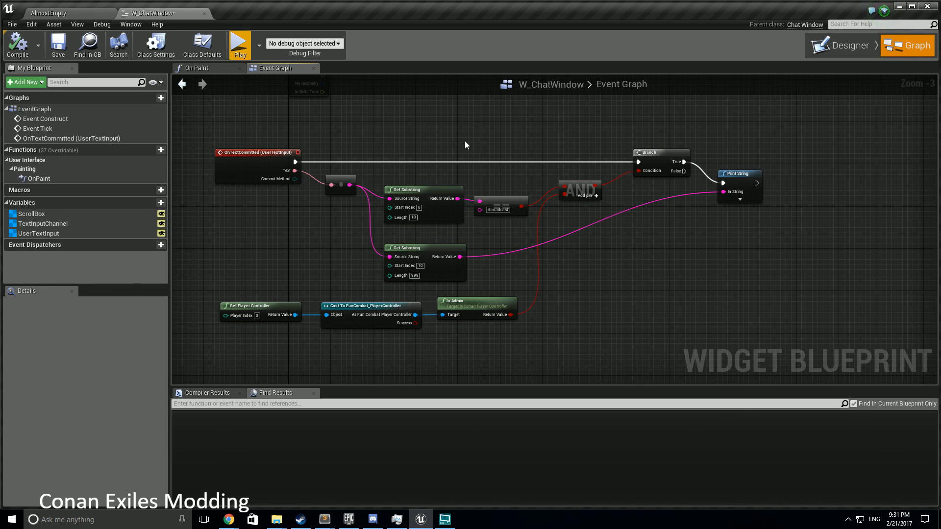
mouse_move(385, 185)
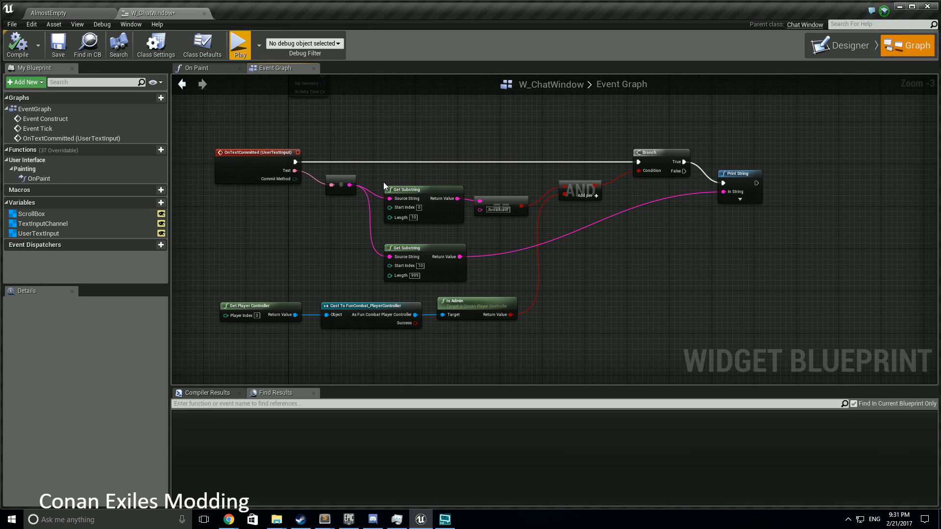
mouse_move(339, 148)
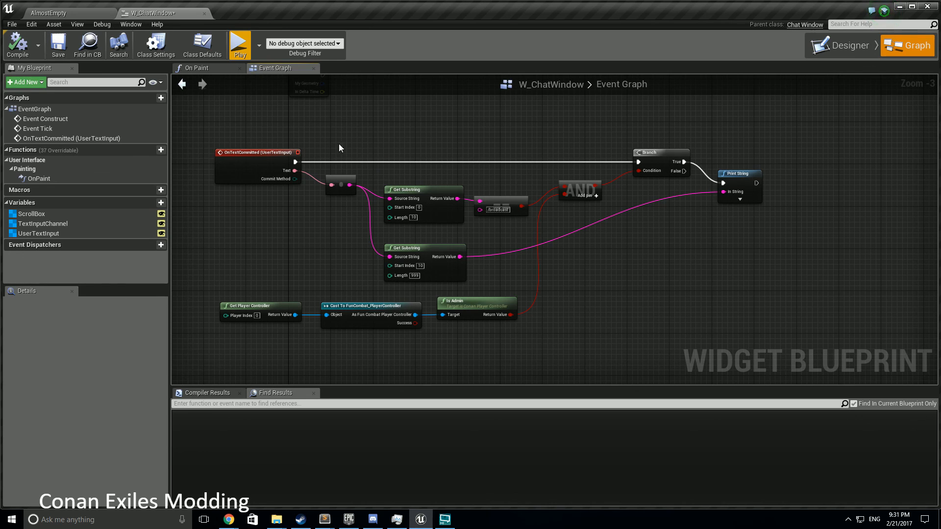